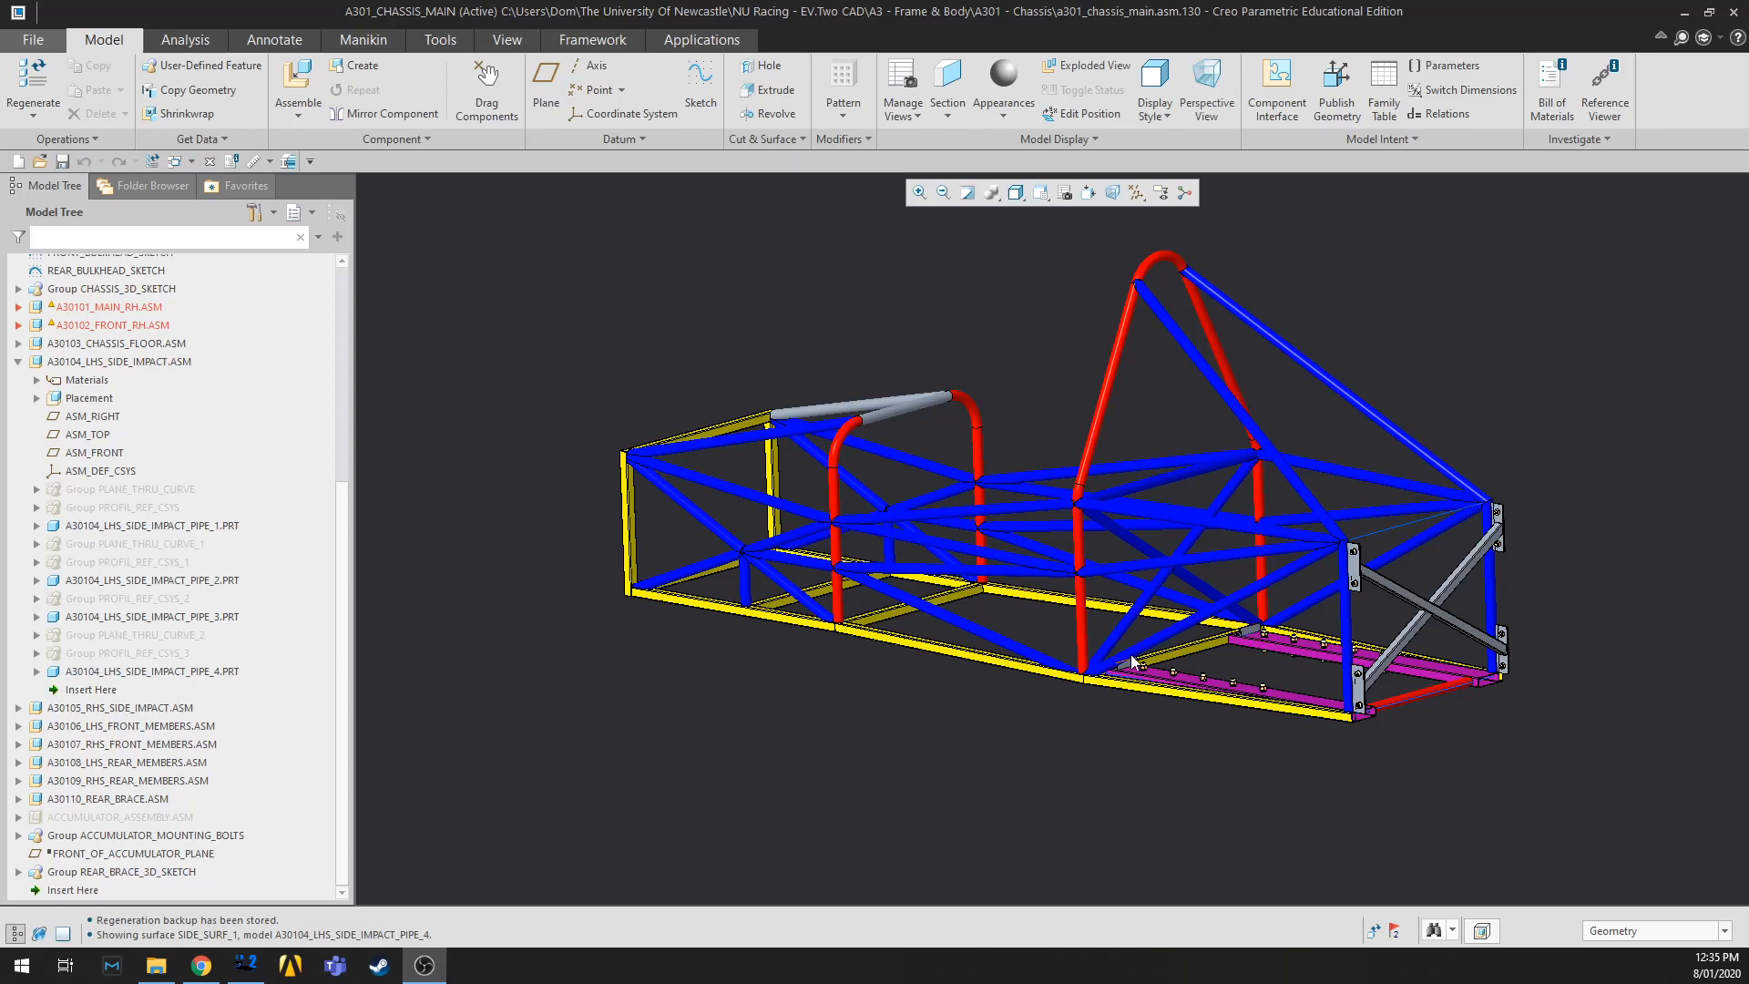
pyautogui.moveTo(830, 540)
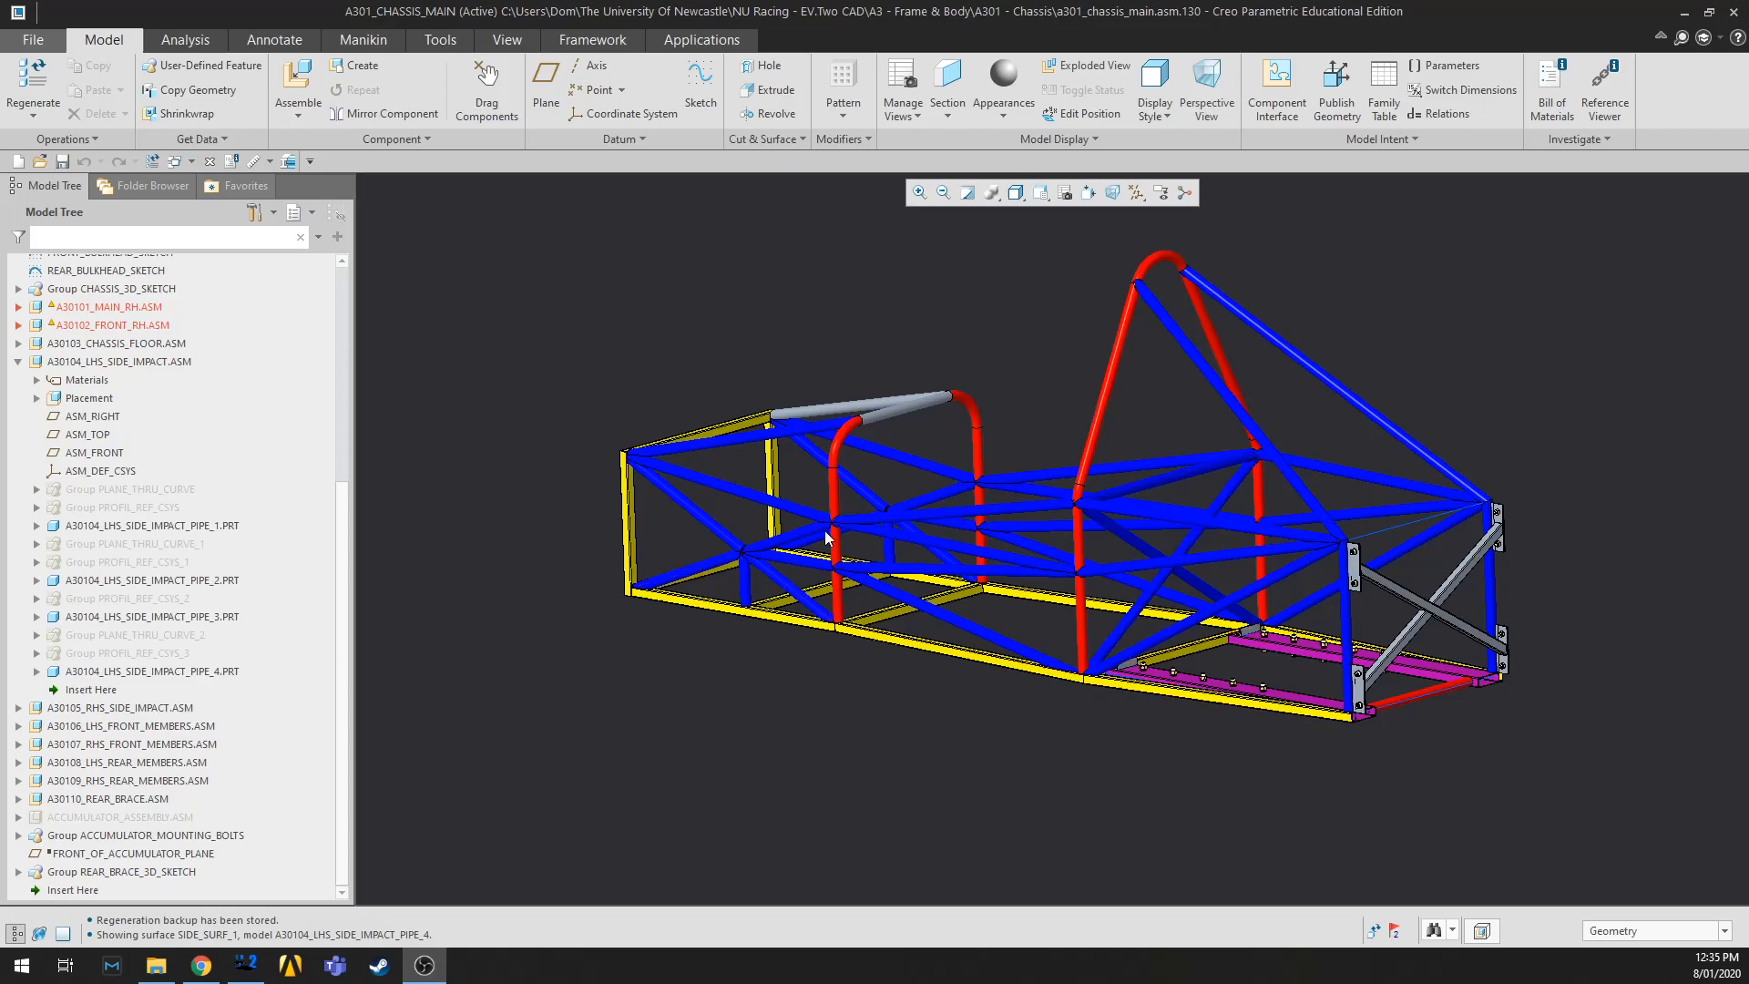
# Step: Orbit the chassis assembly, then switch to the Framework ribbon tools
pyautogui.moveTo(825, 539); pyautogui.dragTo(965, 535)
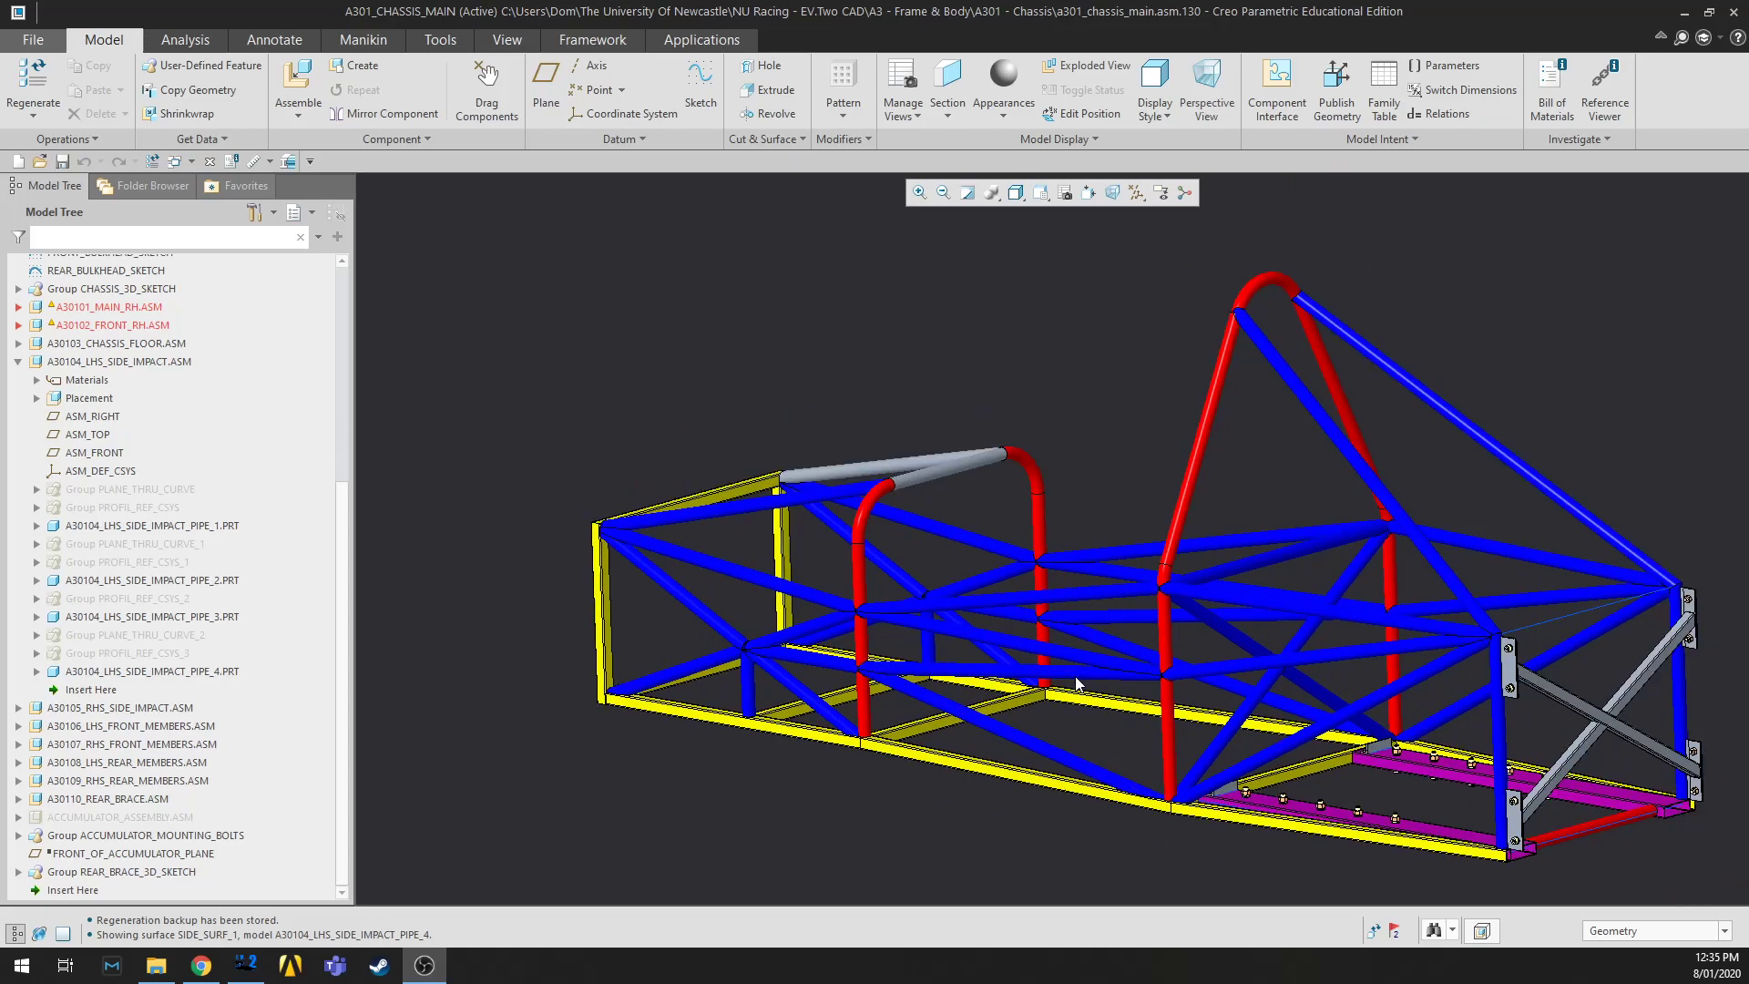
pyautogui.moveTo(1076, 683); pyautogui.dragTo(1036, 599)
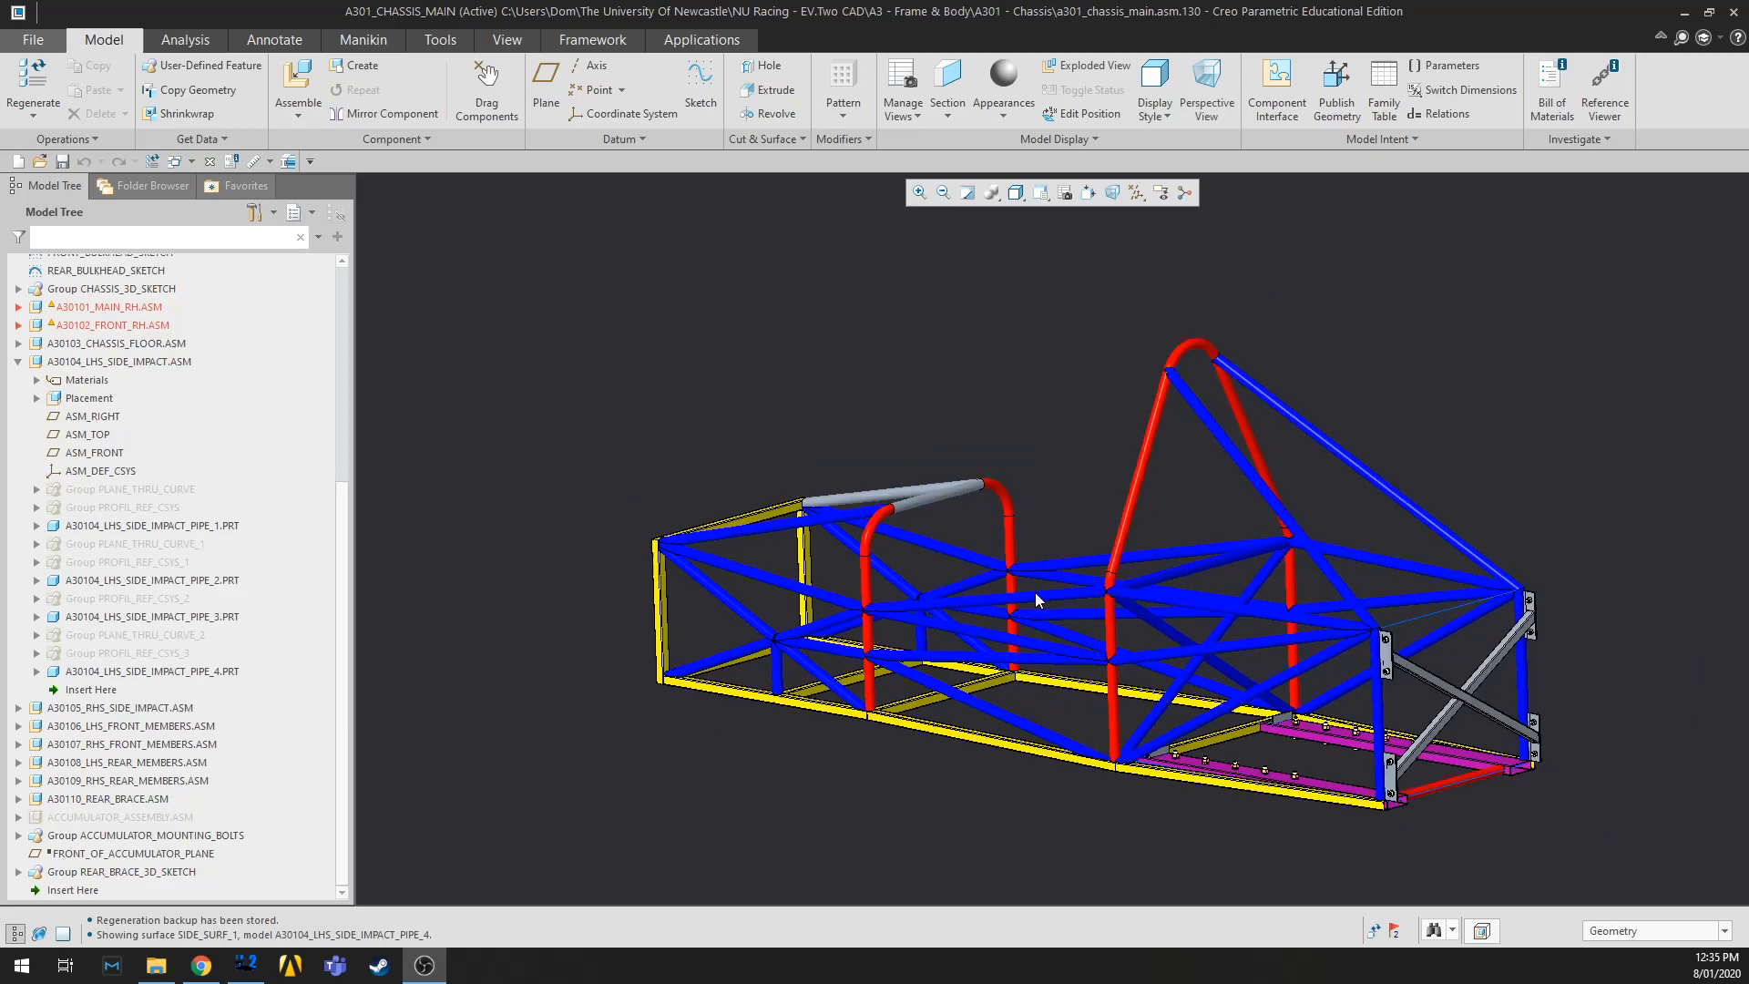
pyautogui.moveTo(1159, 481)
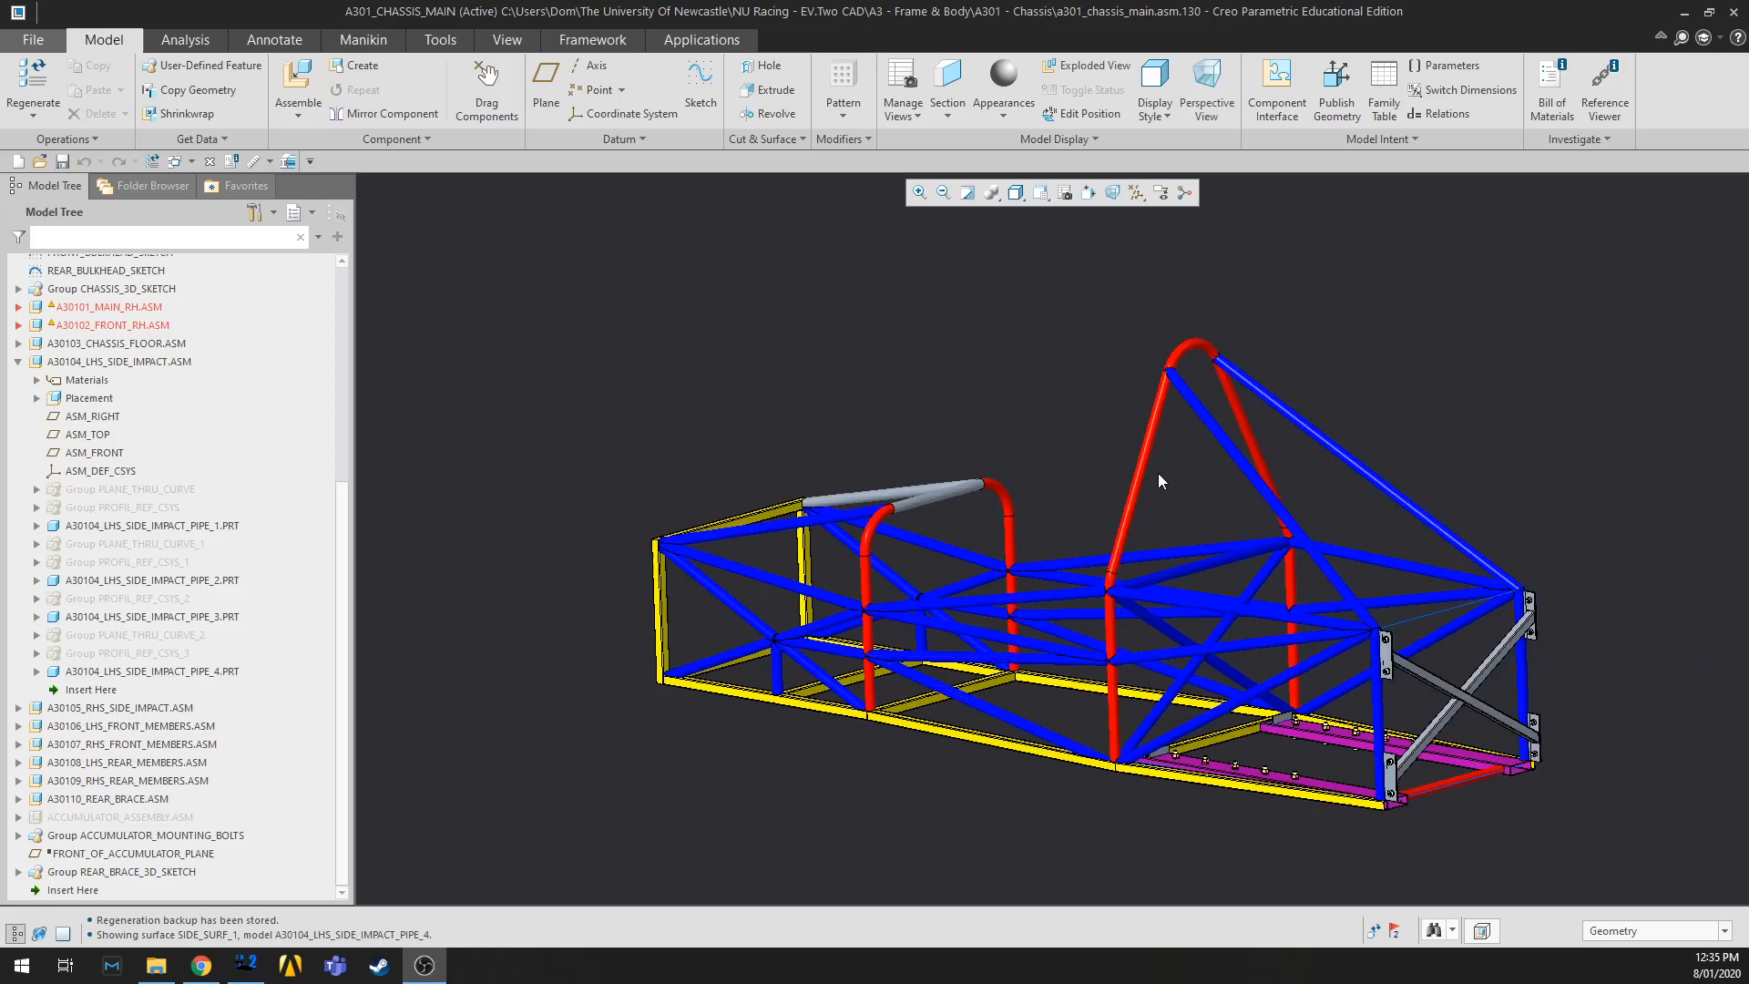
pyautogui.moveTo(1160, 481); pyautogui.dragTo(1266, 838)
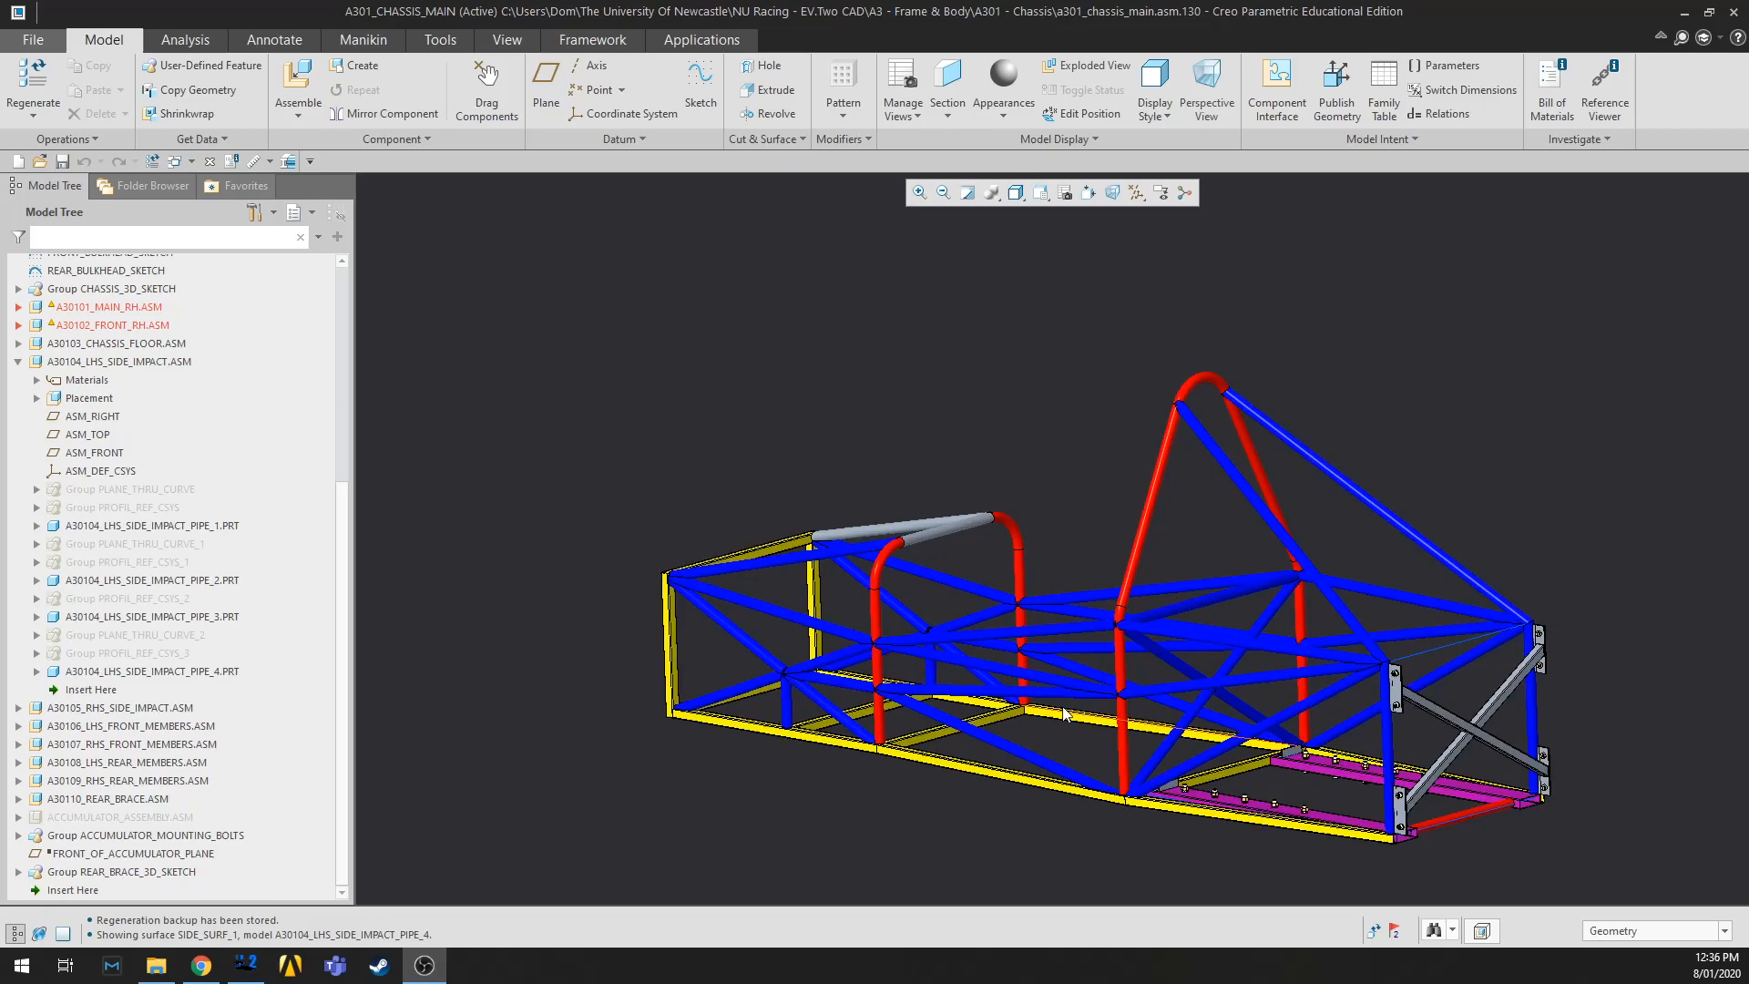
pyautogui.moveTo(1049, 452)
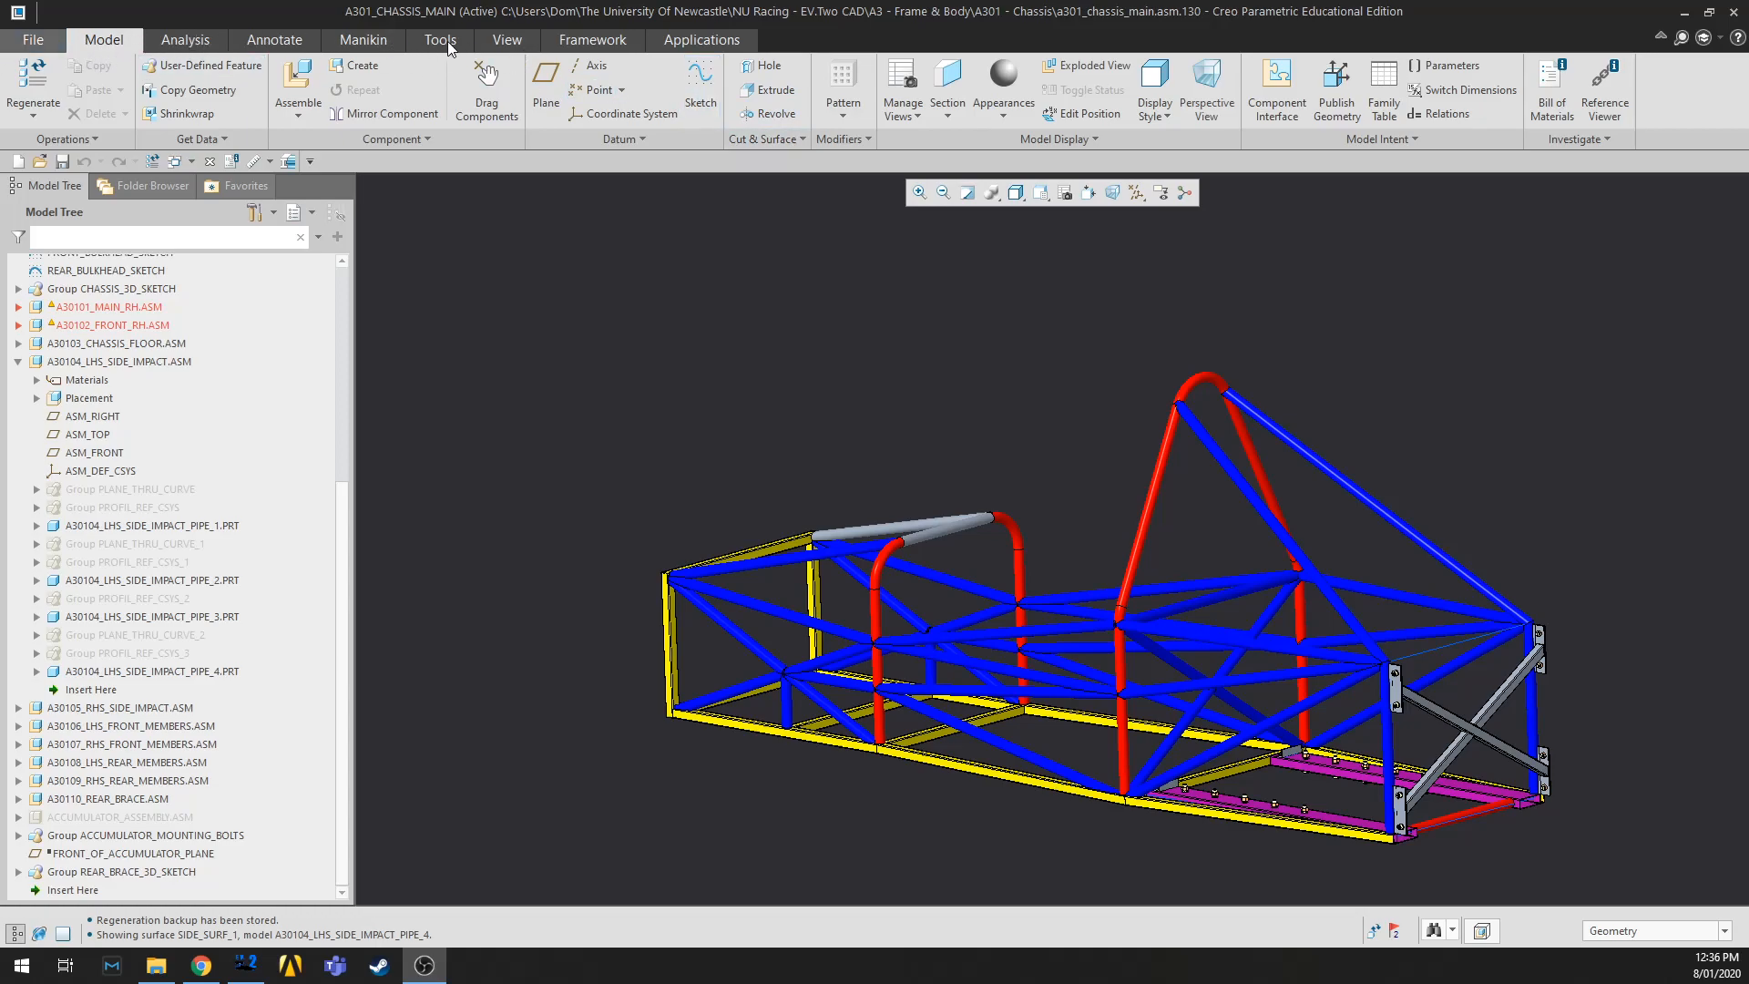
pyautogui.click(590, 40)
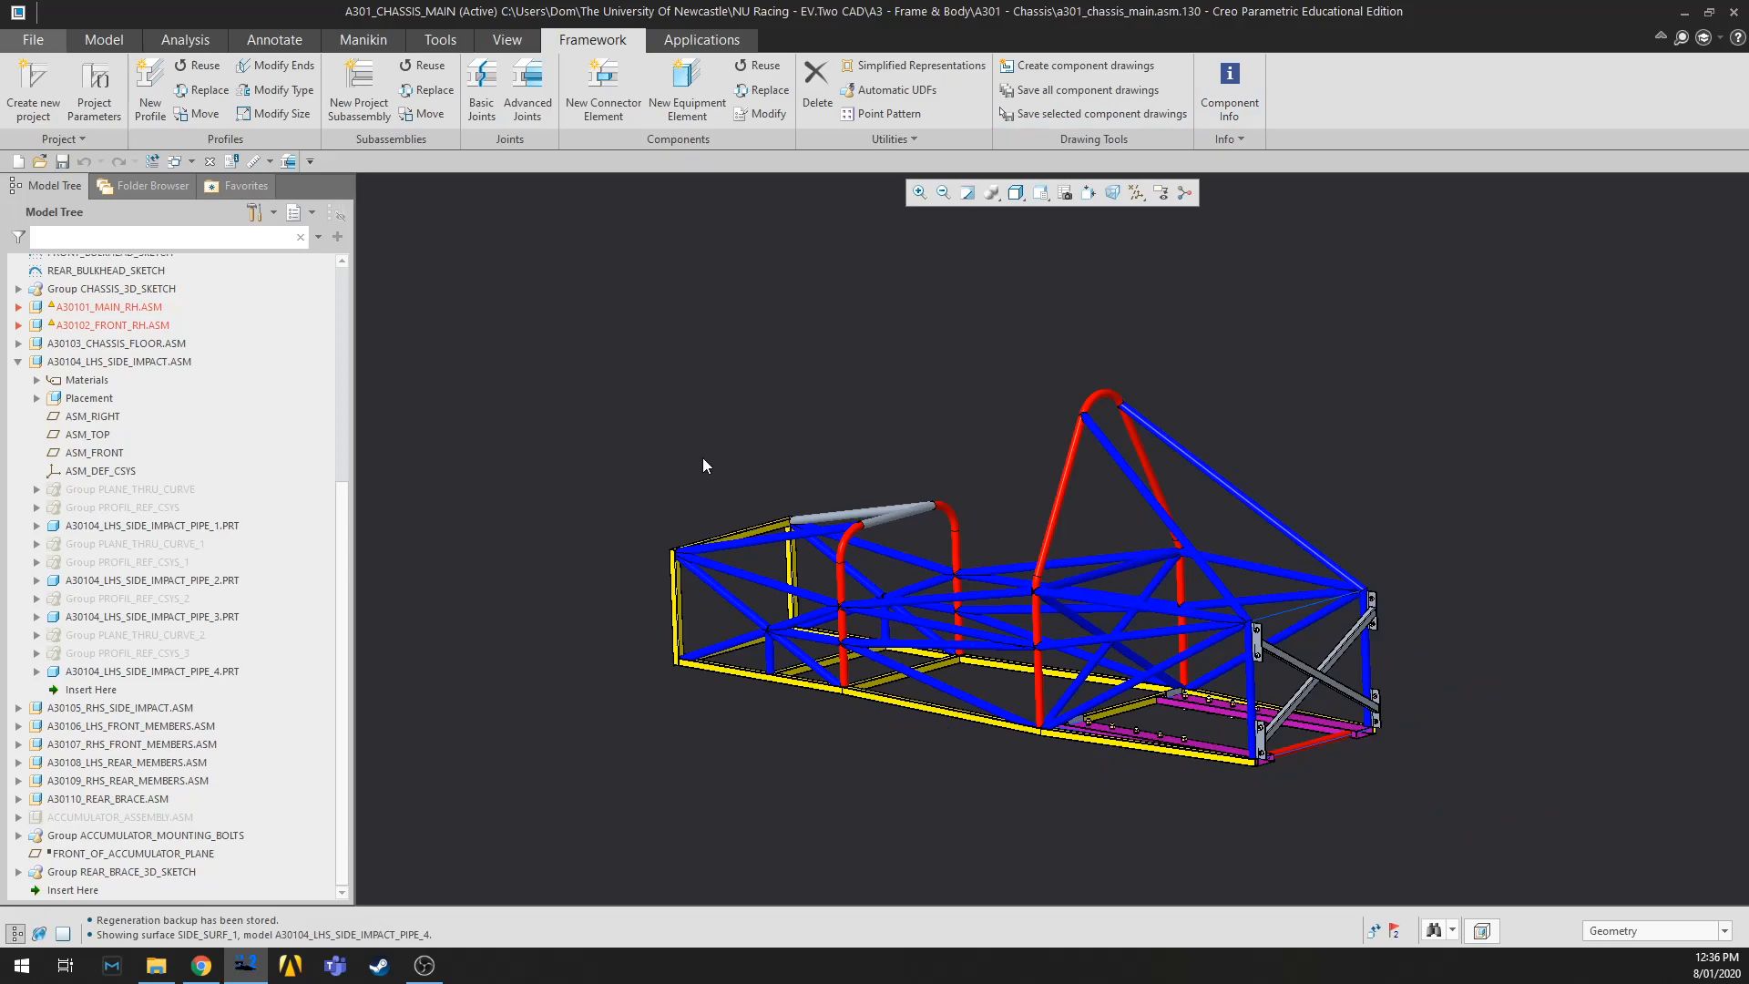
pyautogui.moveTo(634, 399)
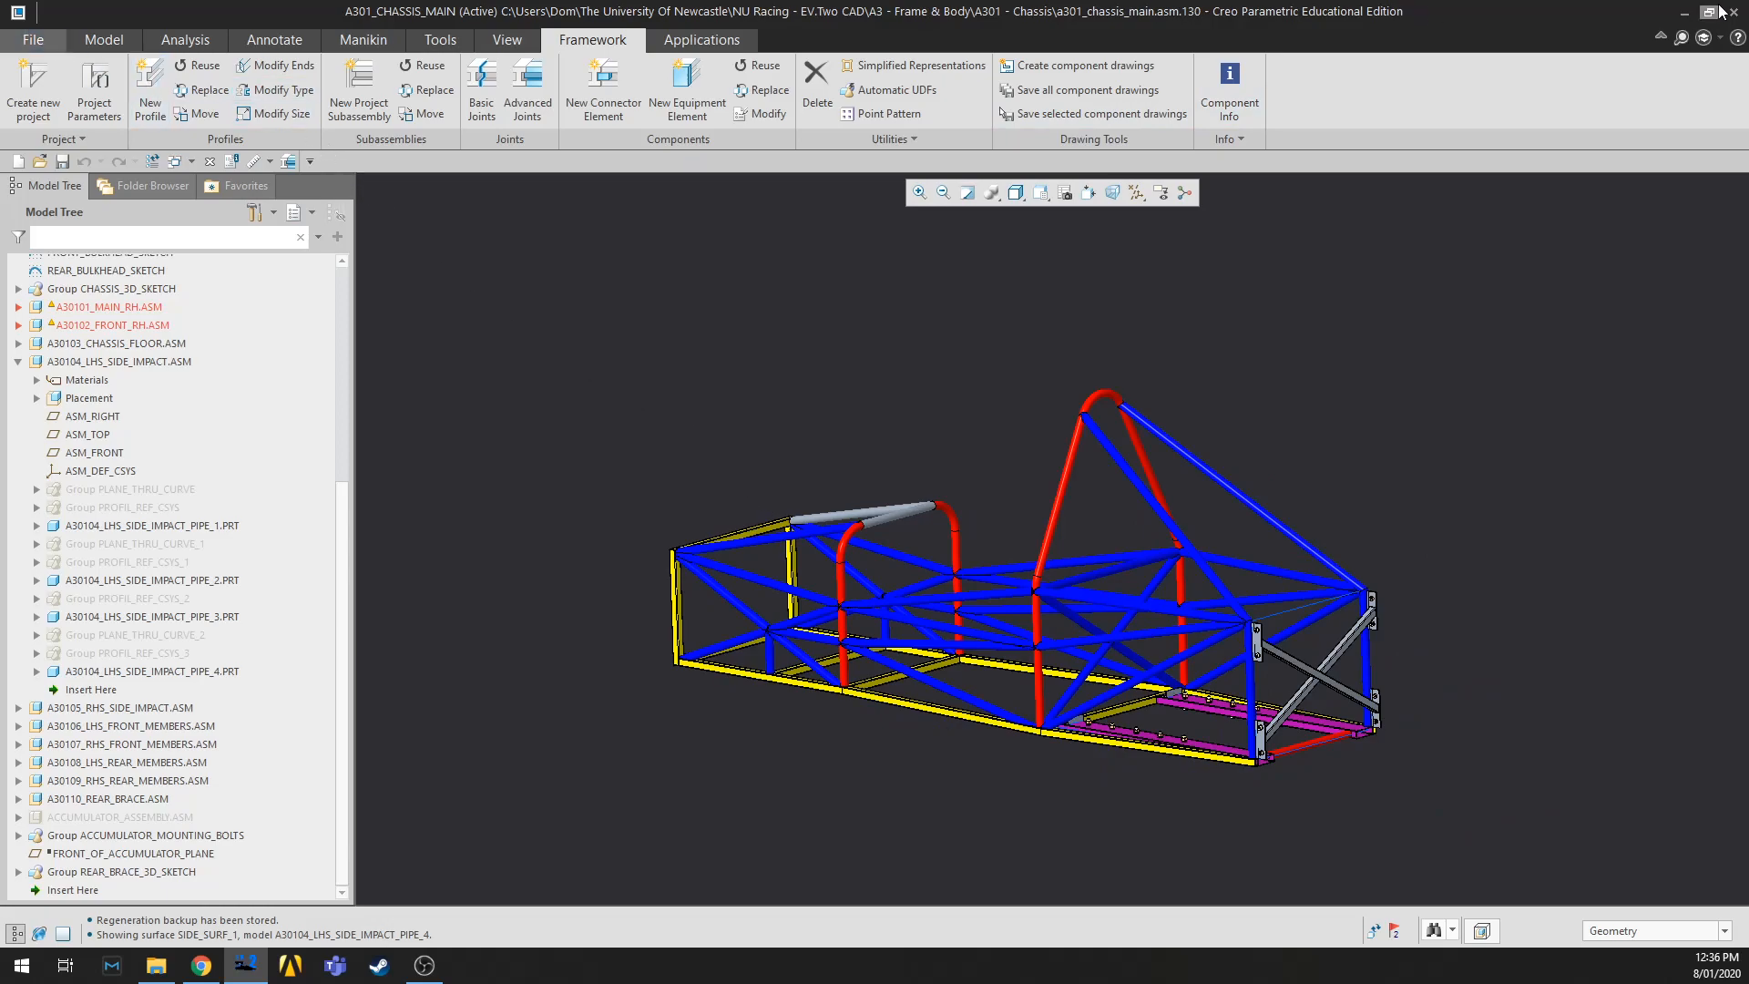
# Step: Exit Creo, confirming termination despite unsaved work
pyautogui.click(1733, 10)
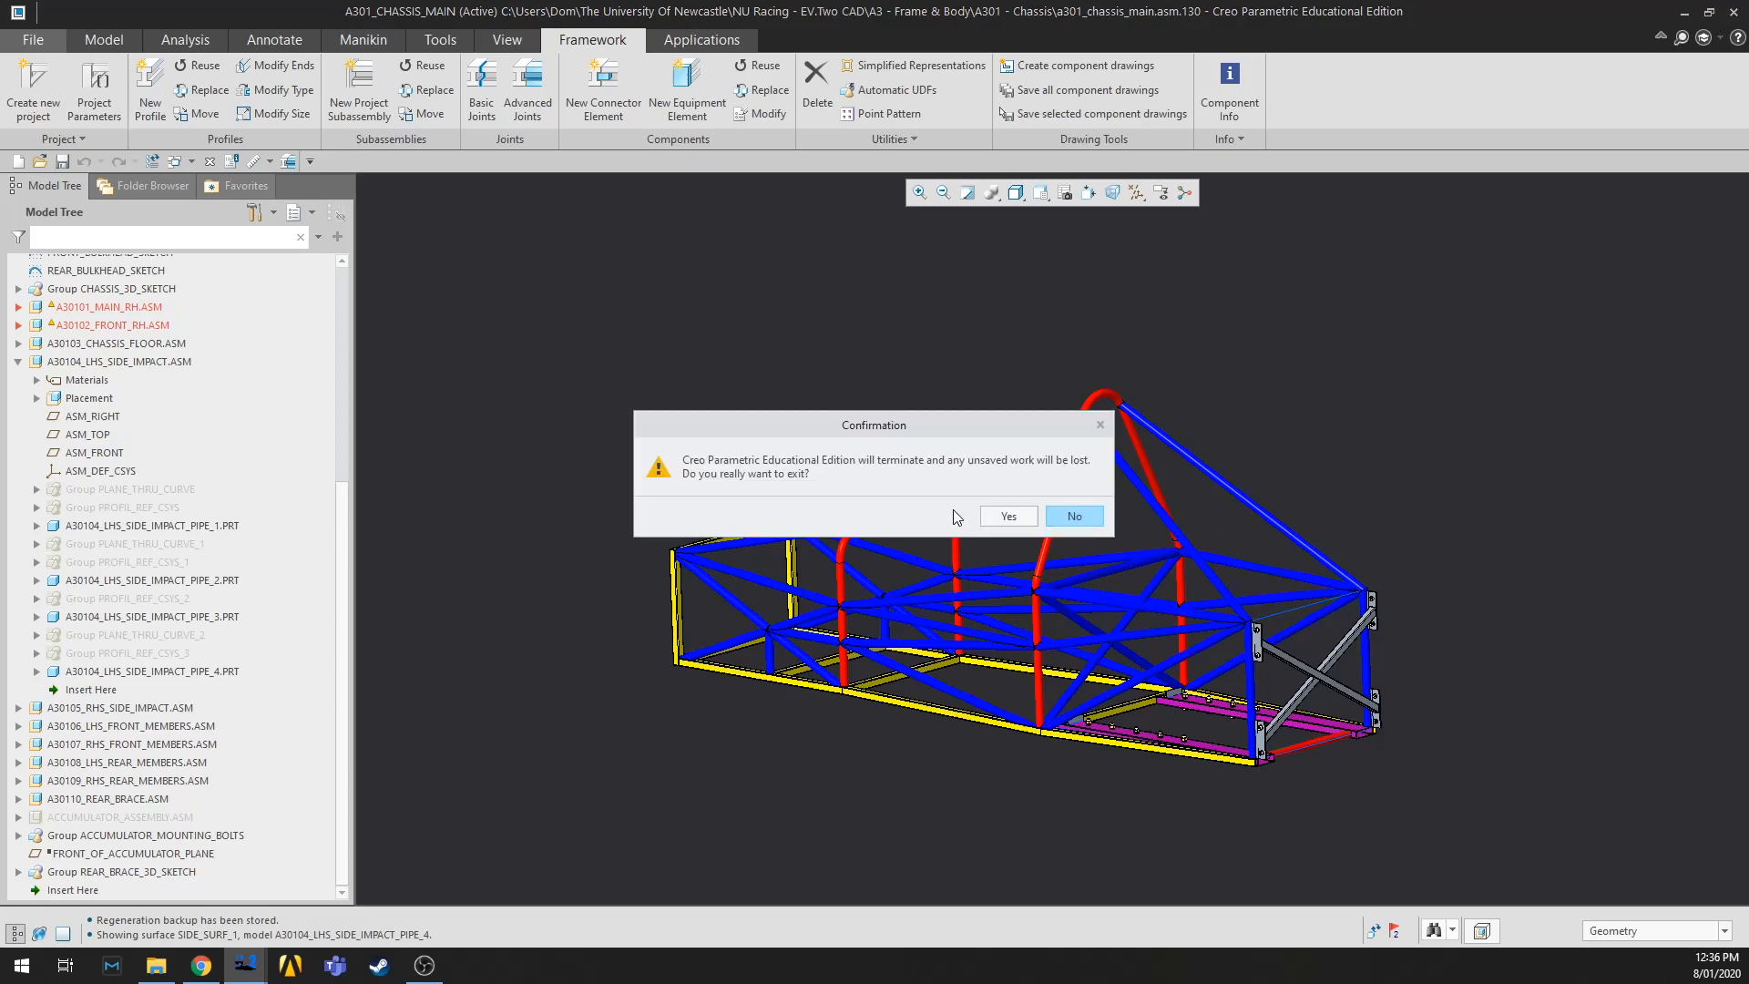
pyautogui.click(1009, 516)
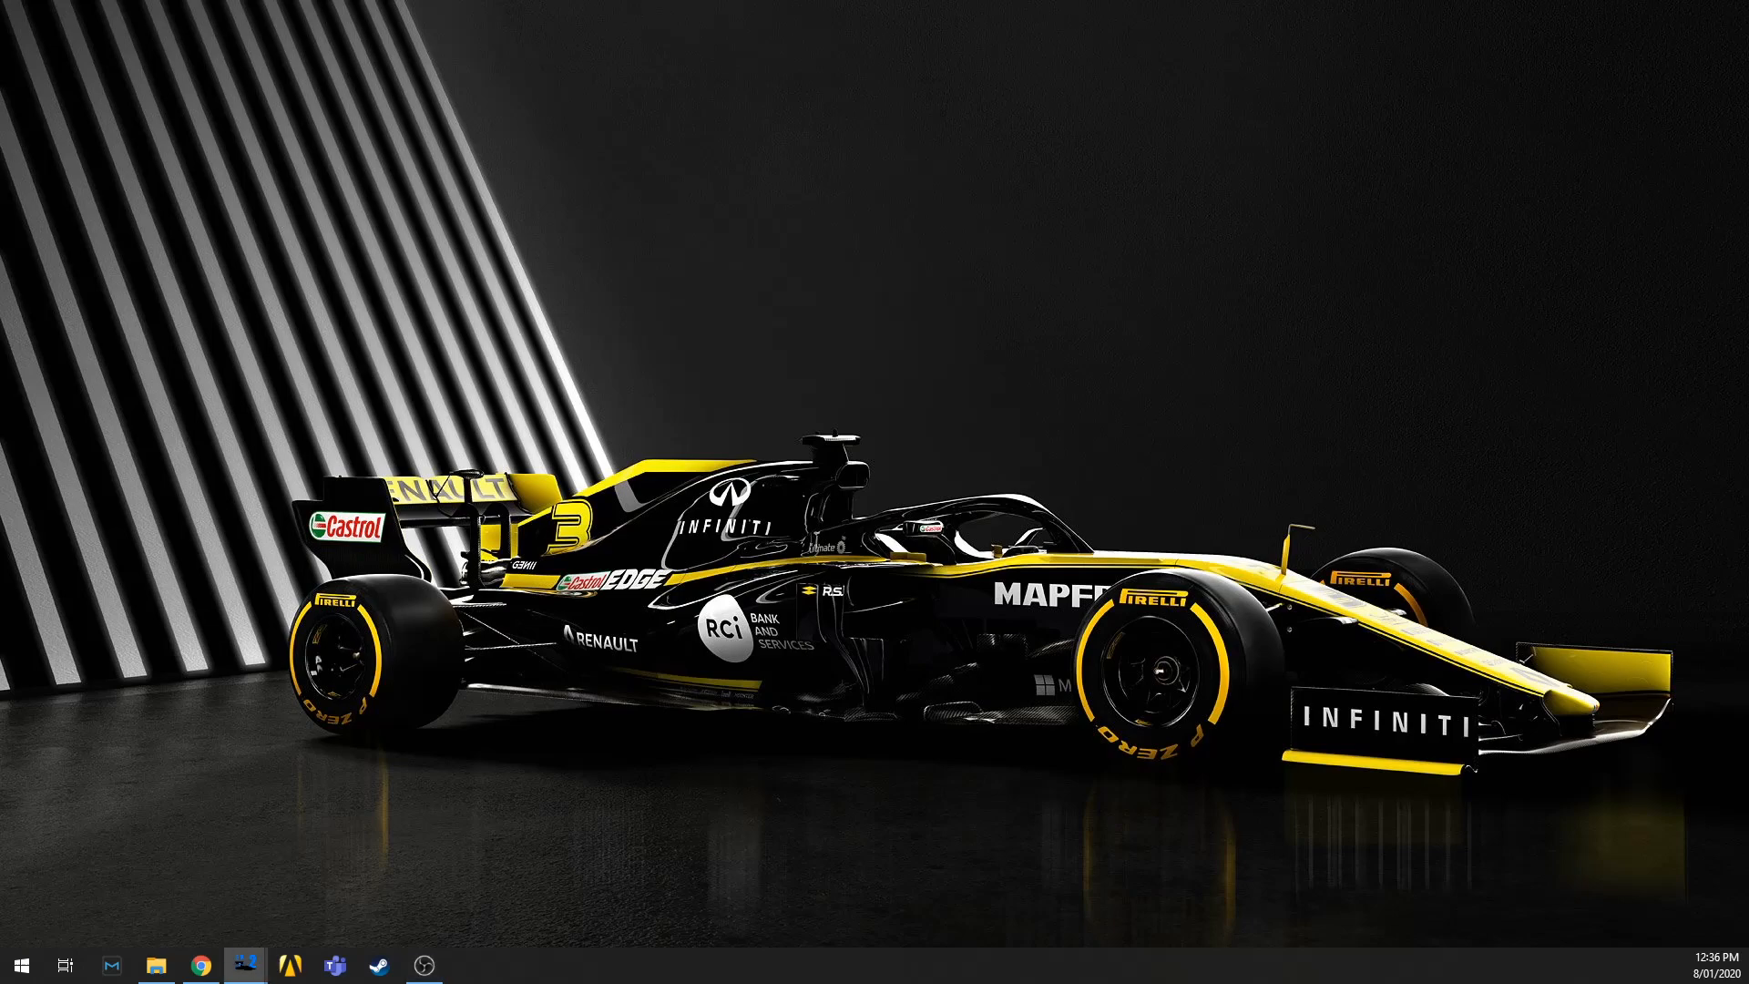
# Step: Relaunch Creo from the taskbar and show the Configuration Editor under File > Options
pyautogui.click(244, 965)
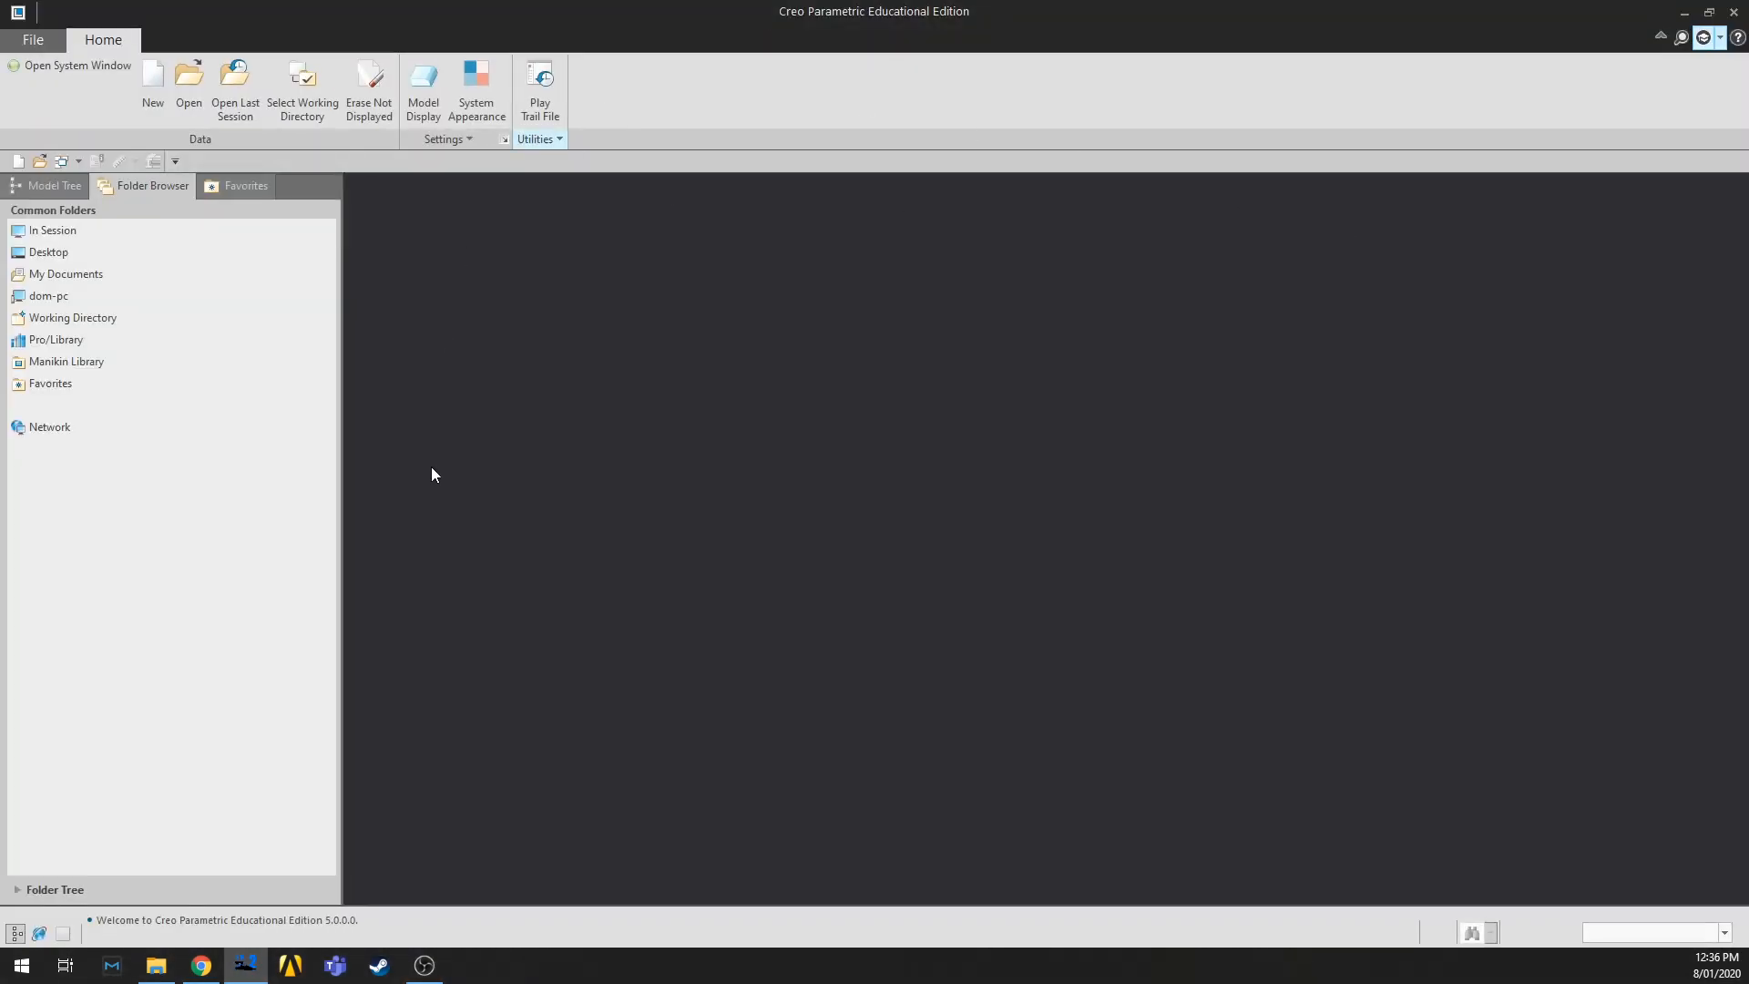
pyautogui.moveTo(426, 466)
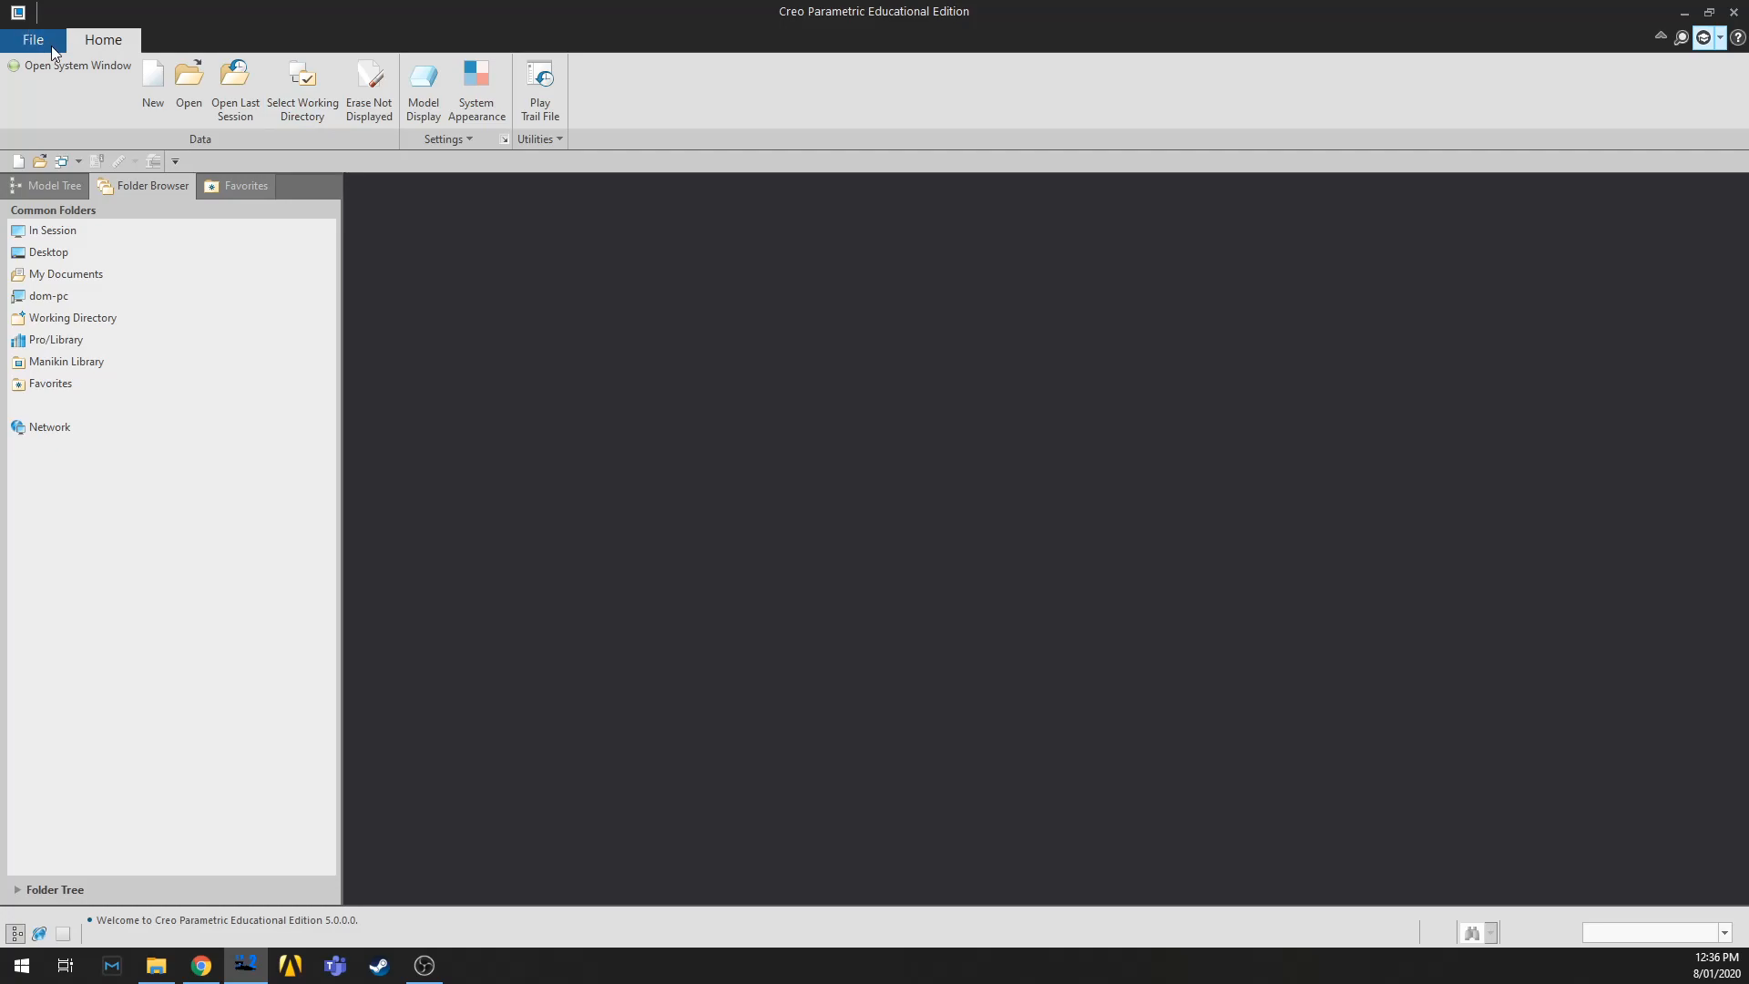
pyautogui.click(33, 40)
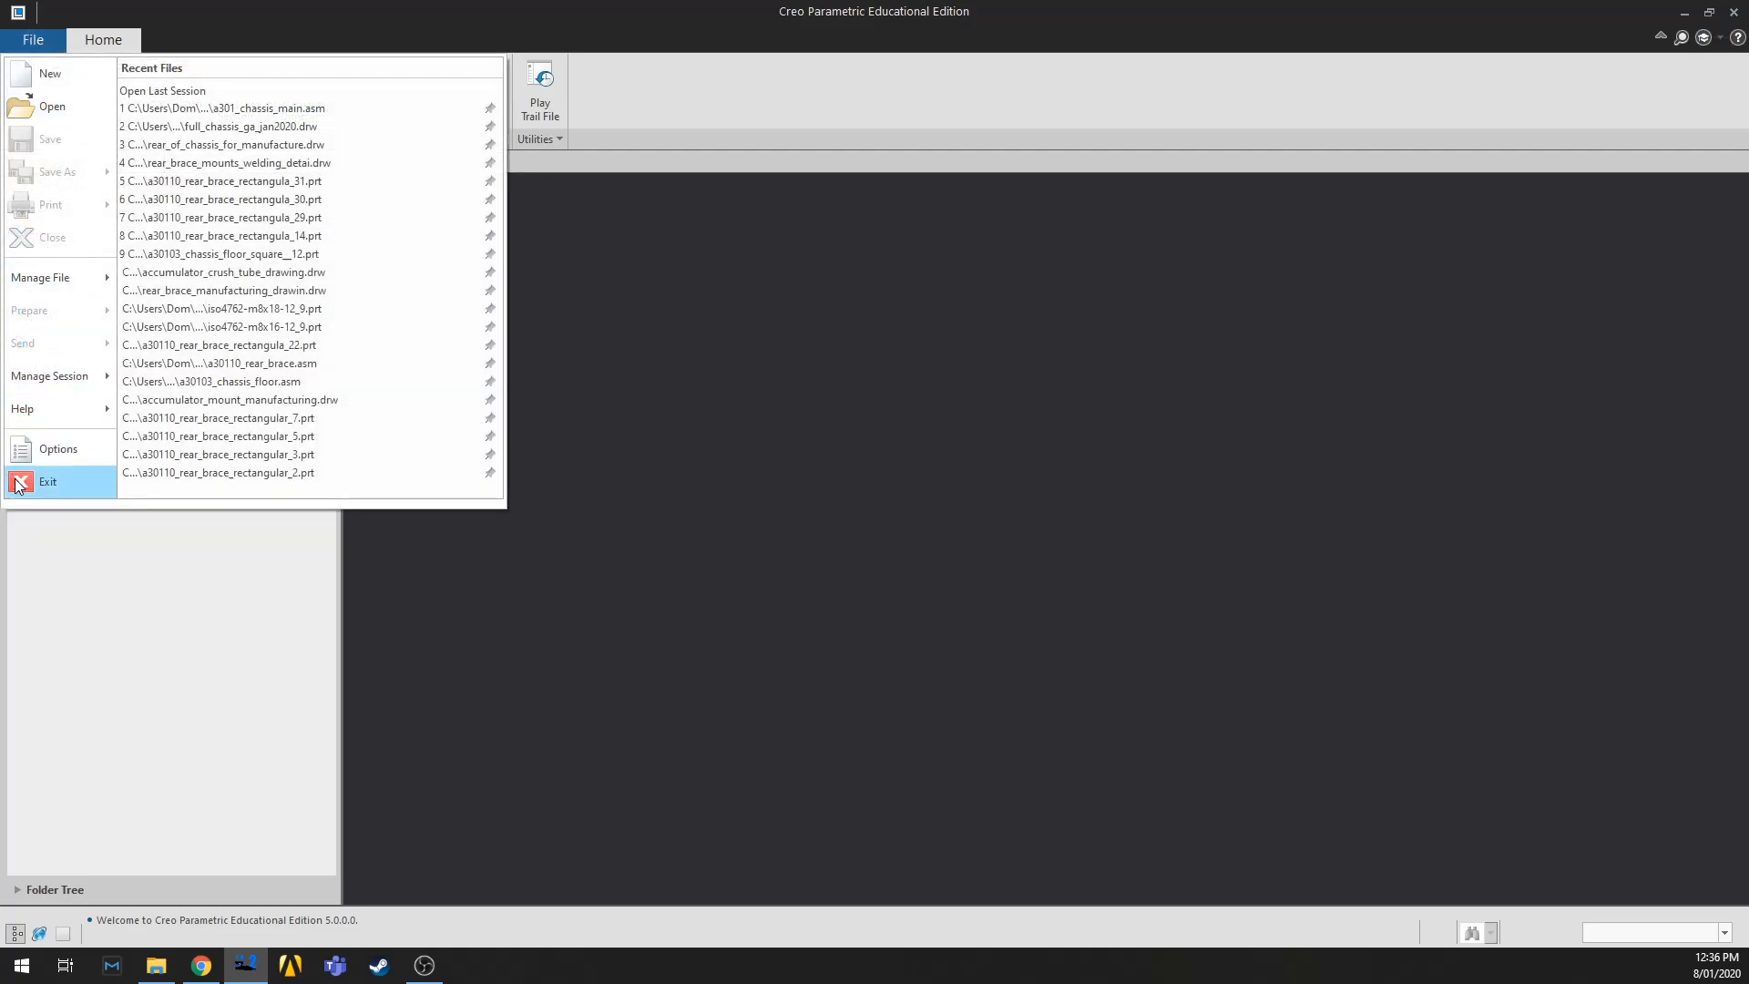
pyautogui.click(56, 448)
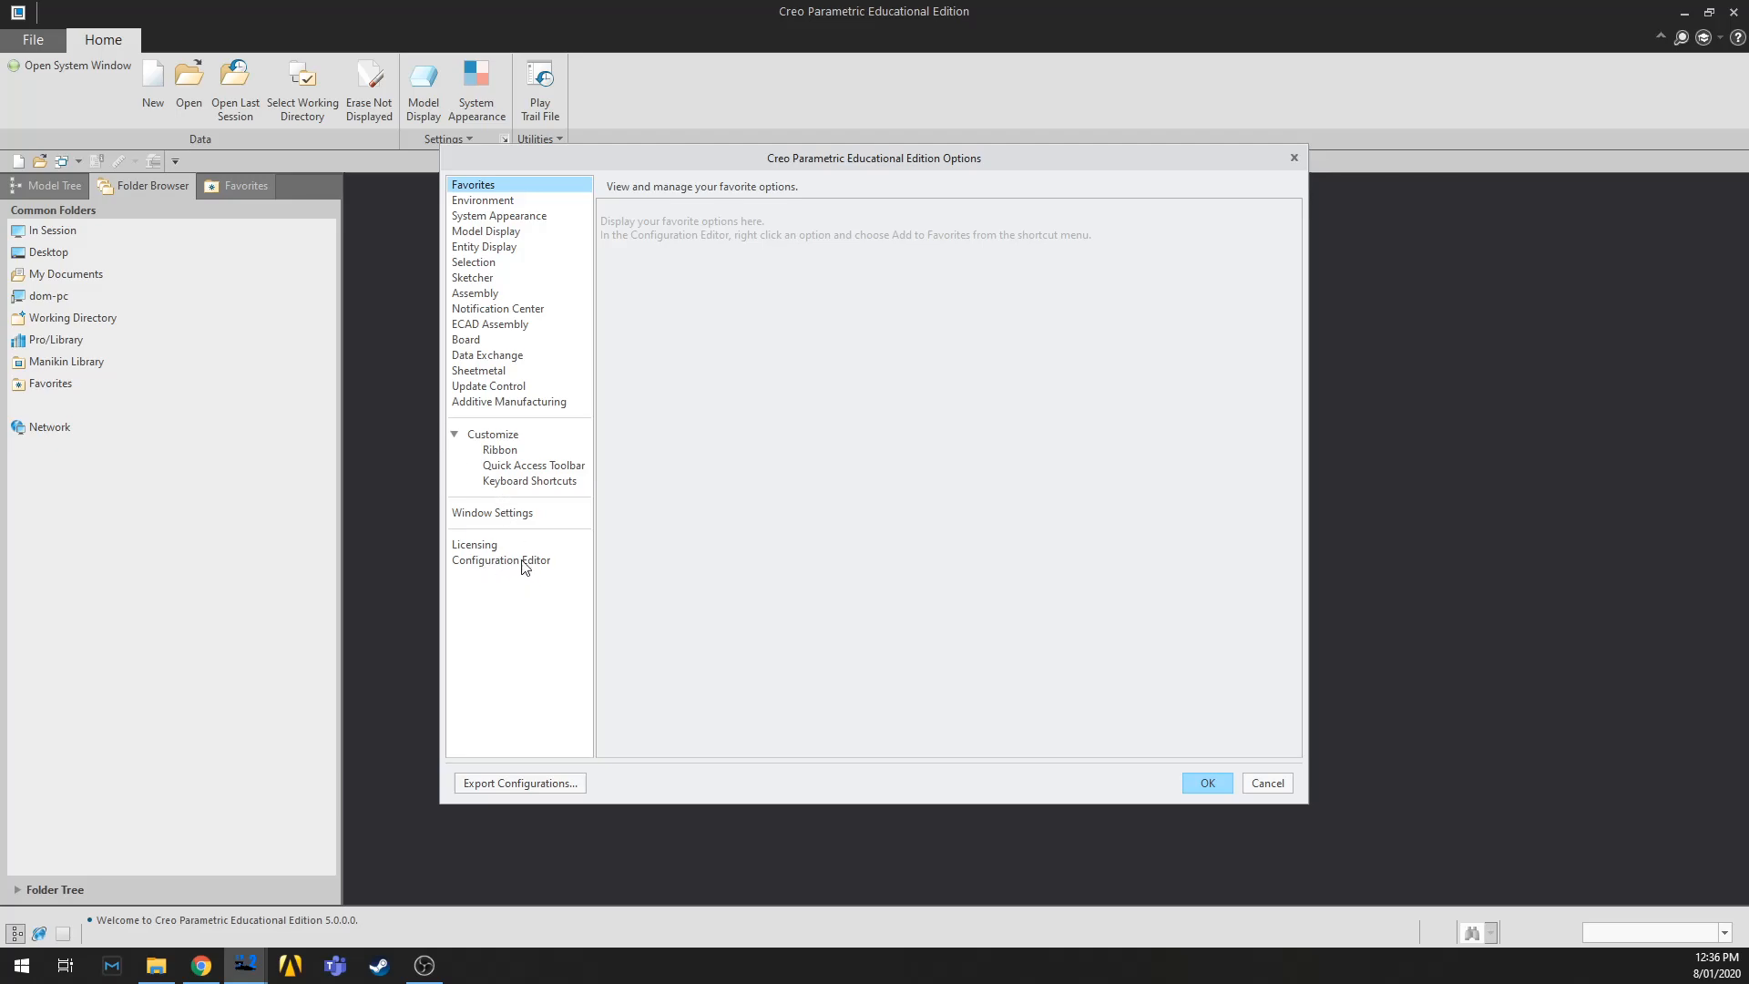
pyautogui.click(501, 561)
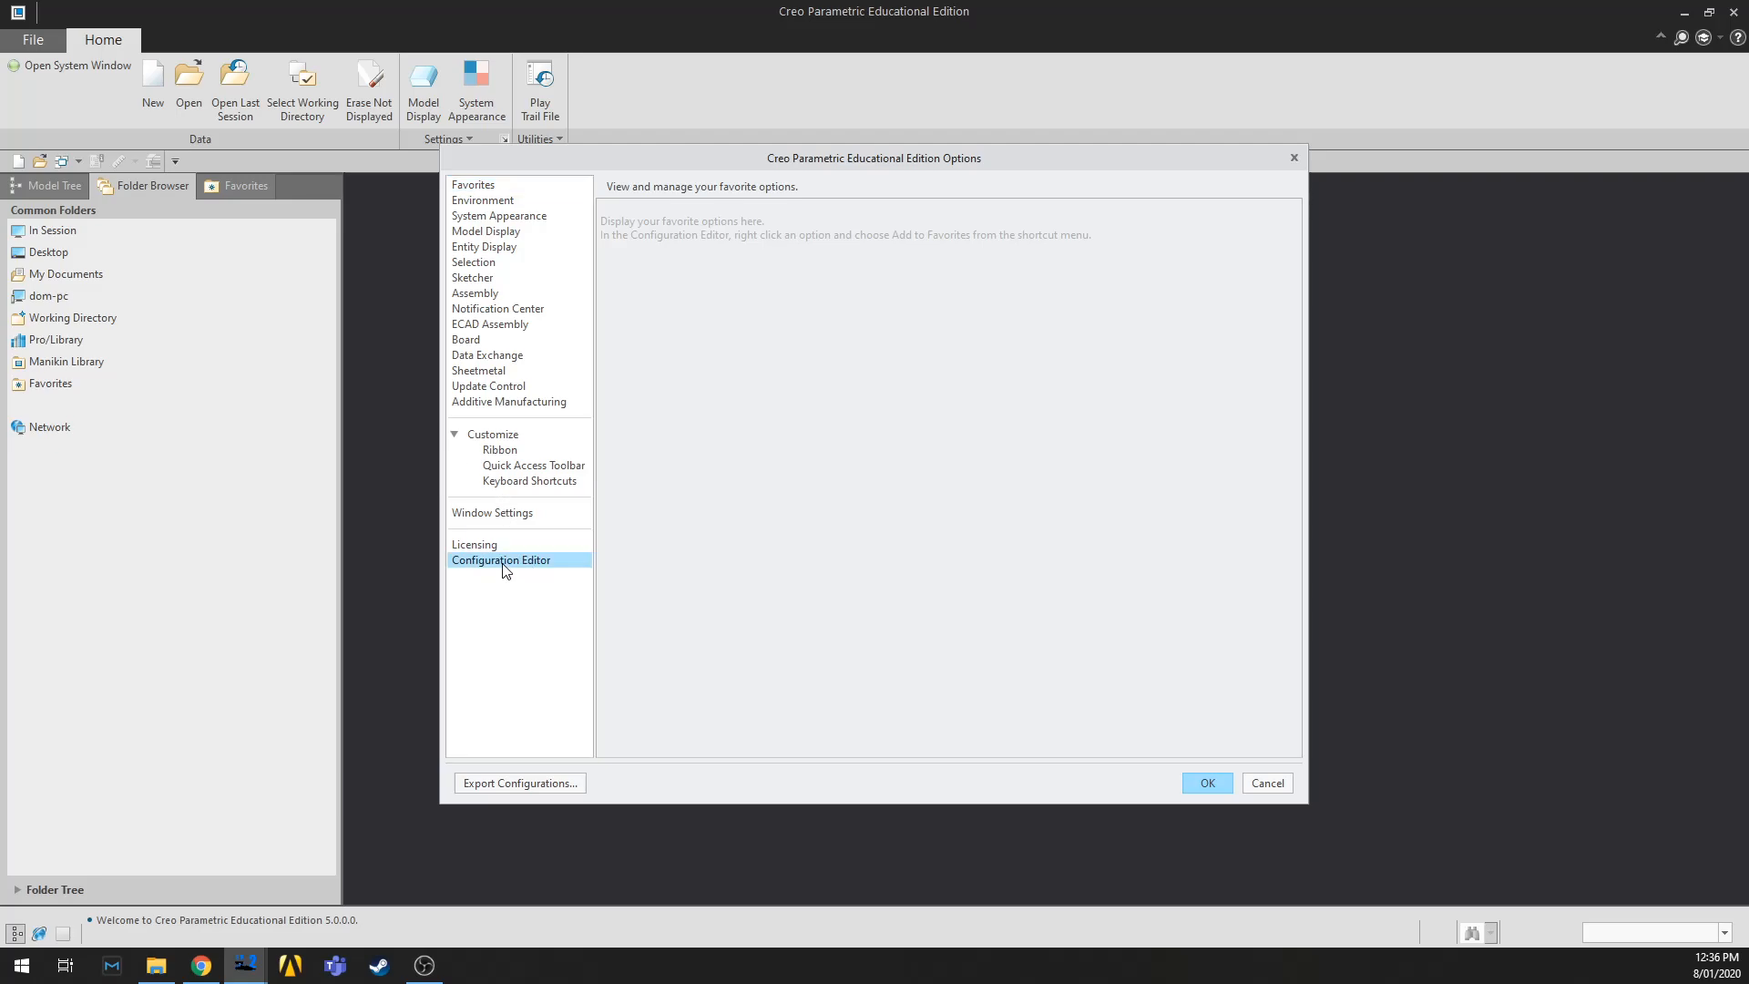
pyautogui.click(499, 559)
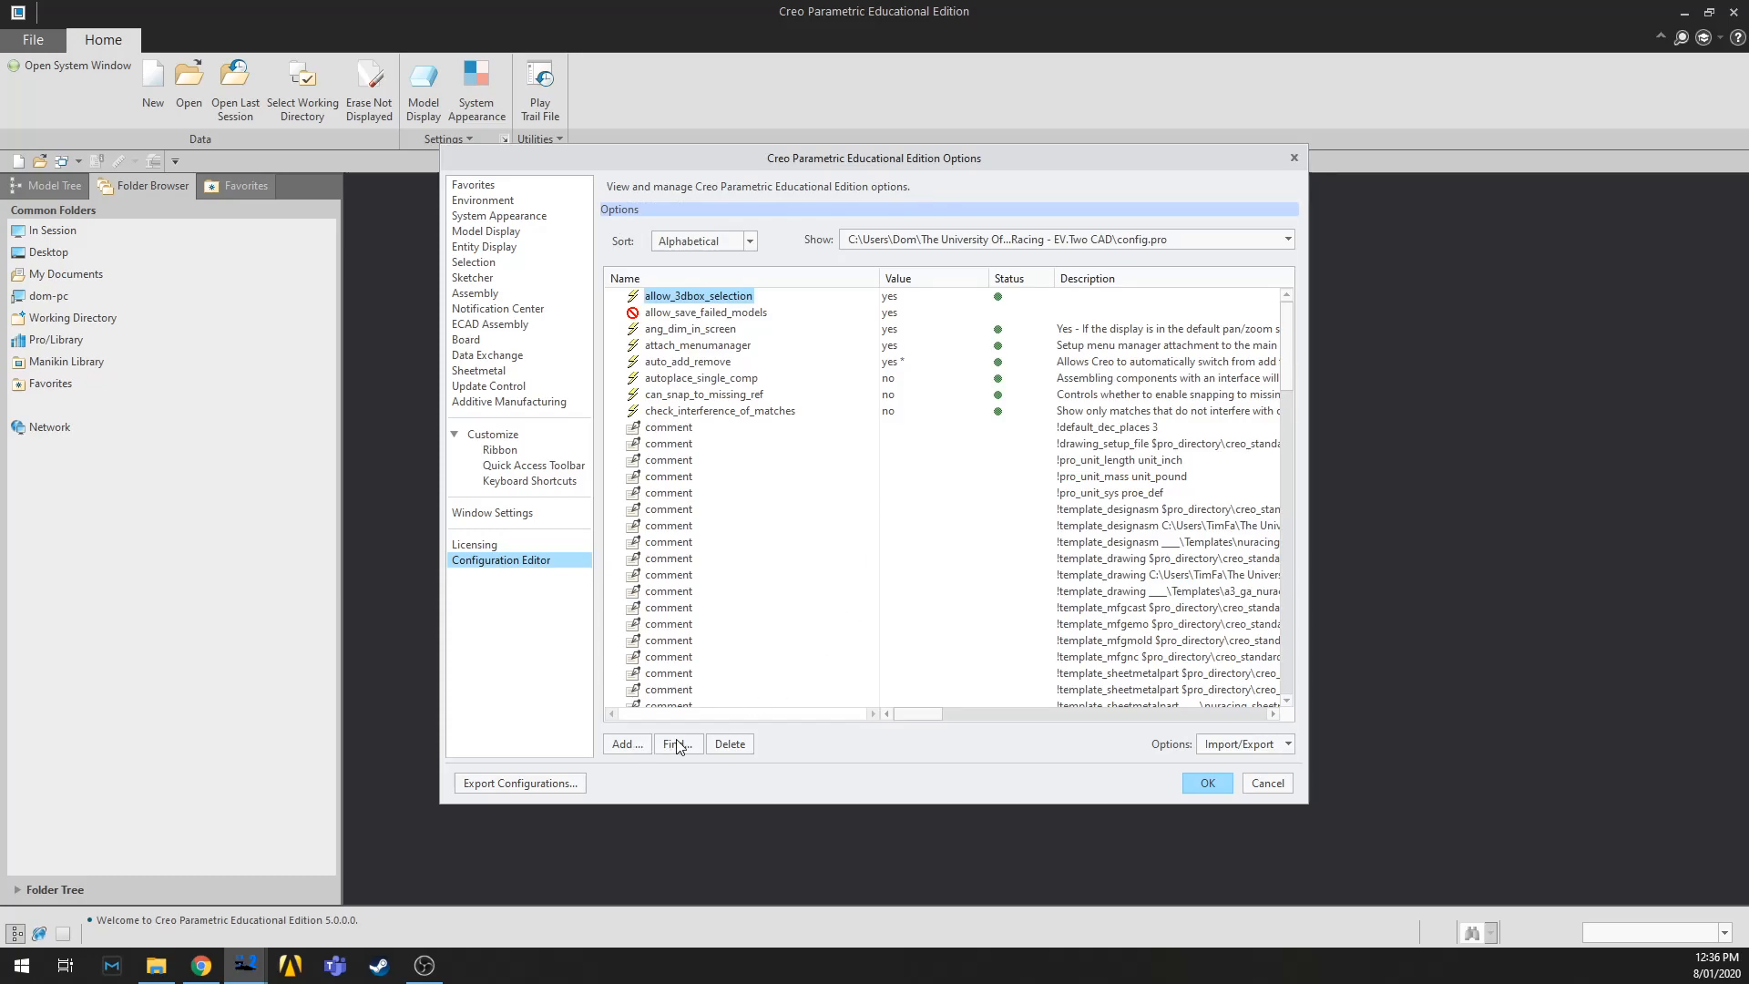
# Step: Find the afx_enabled option by searching 'afx' and add it with value yes
pyautogui.click(677, 743)
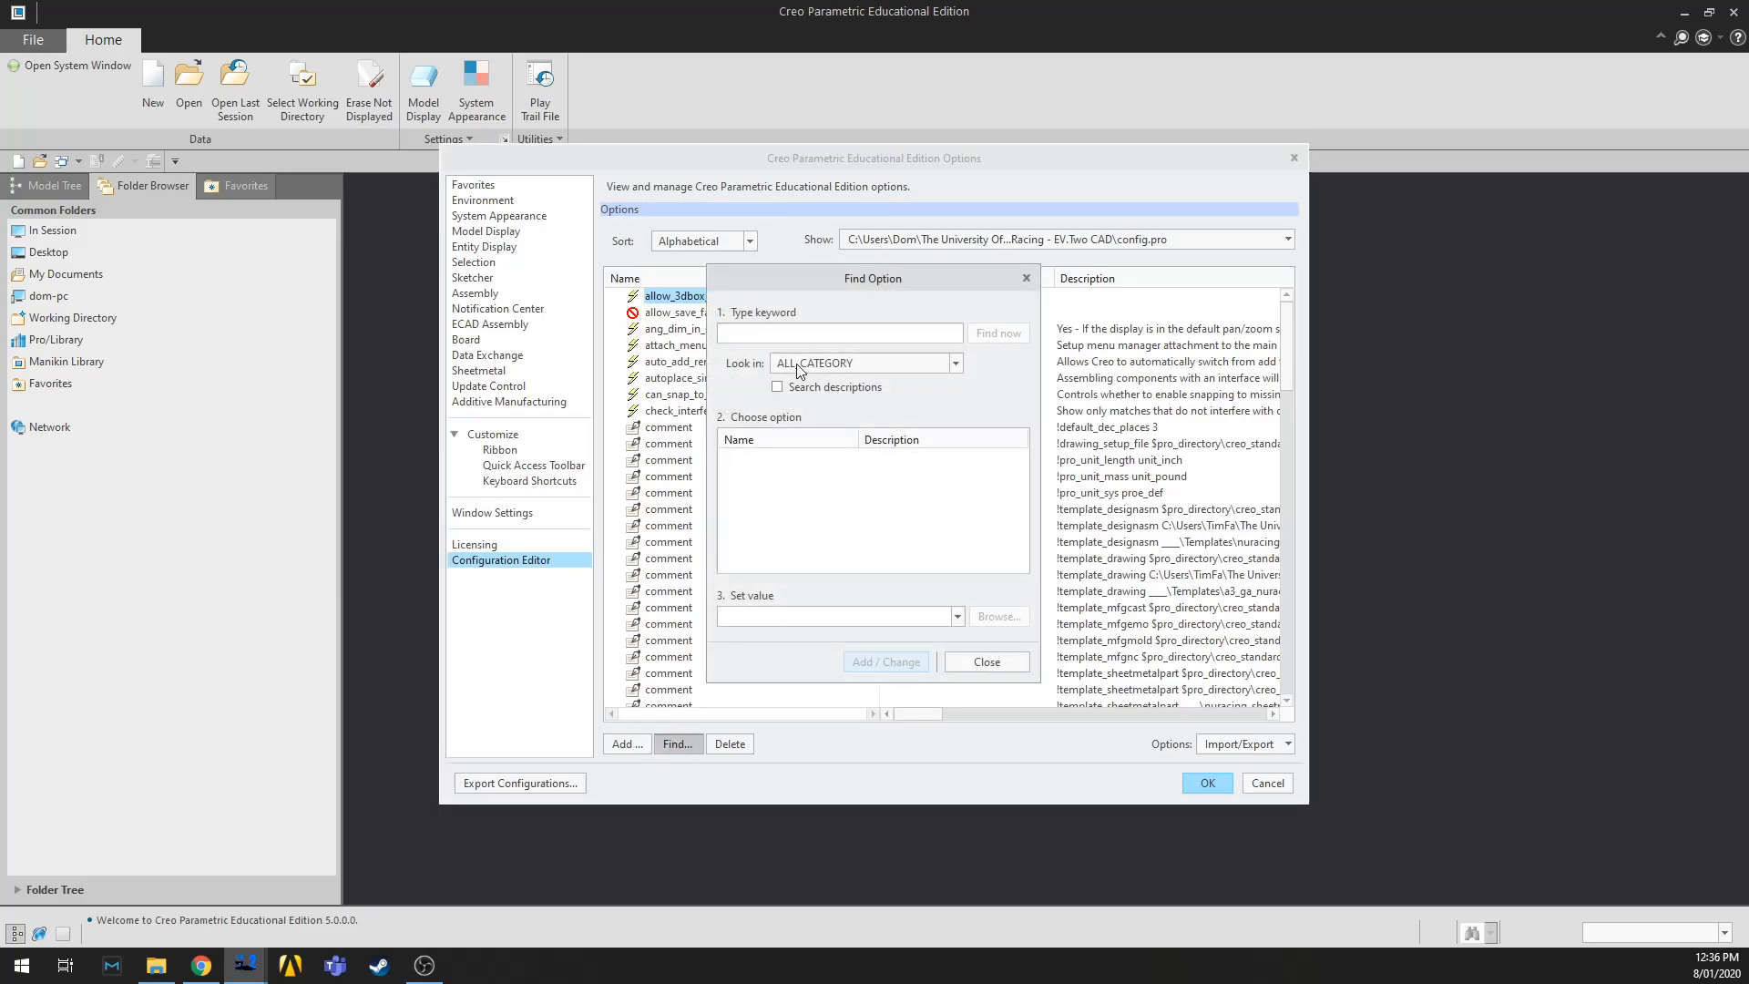
pyautogui.write('afx')
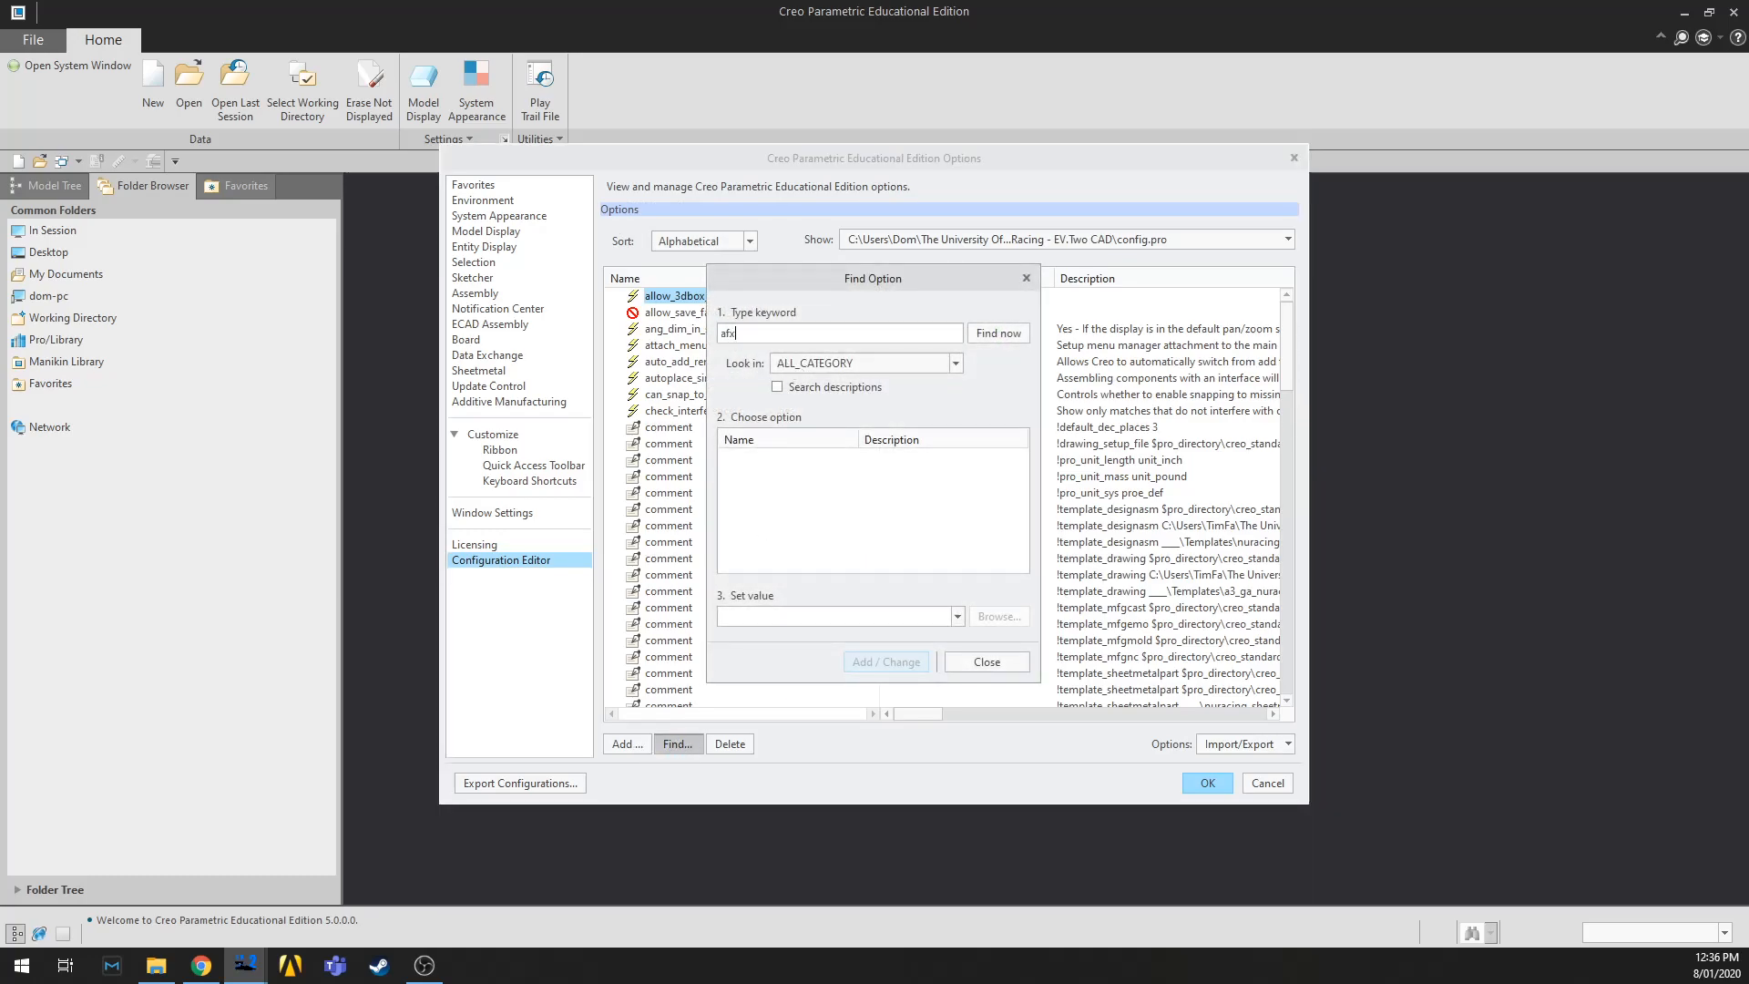
pyautogui.click(998, 332)
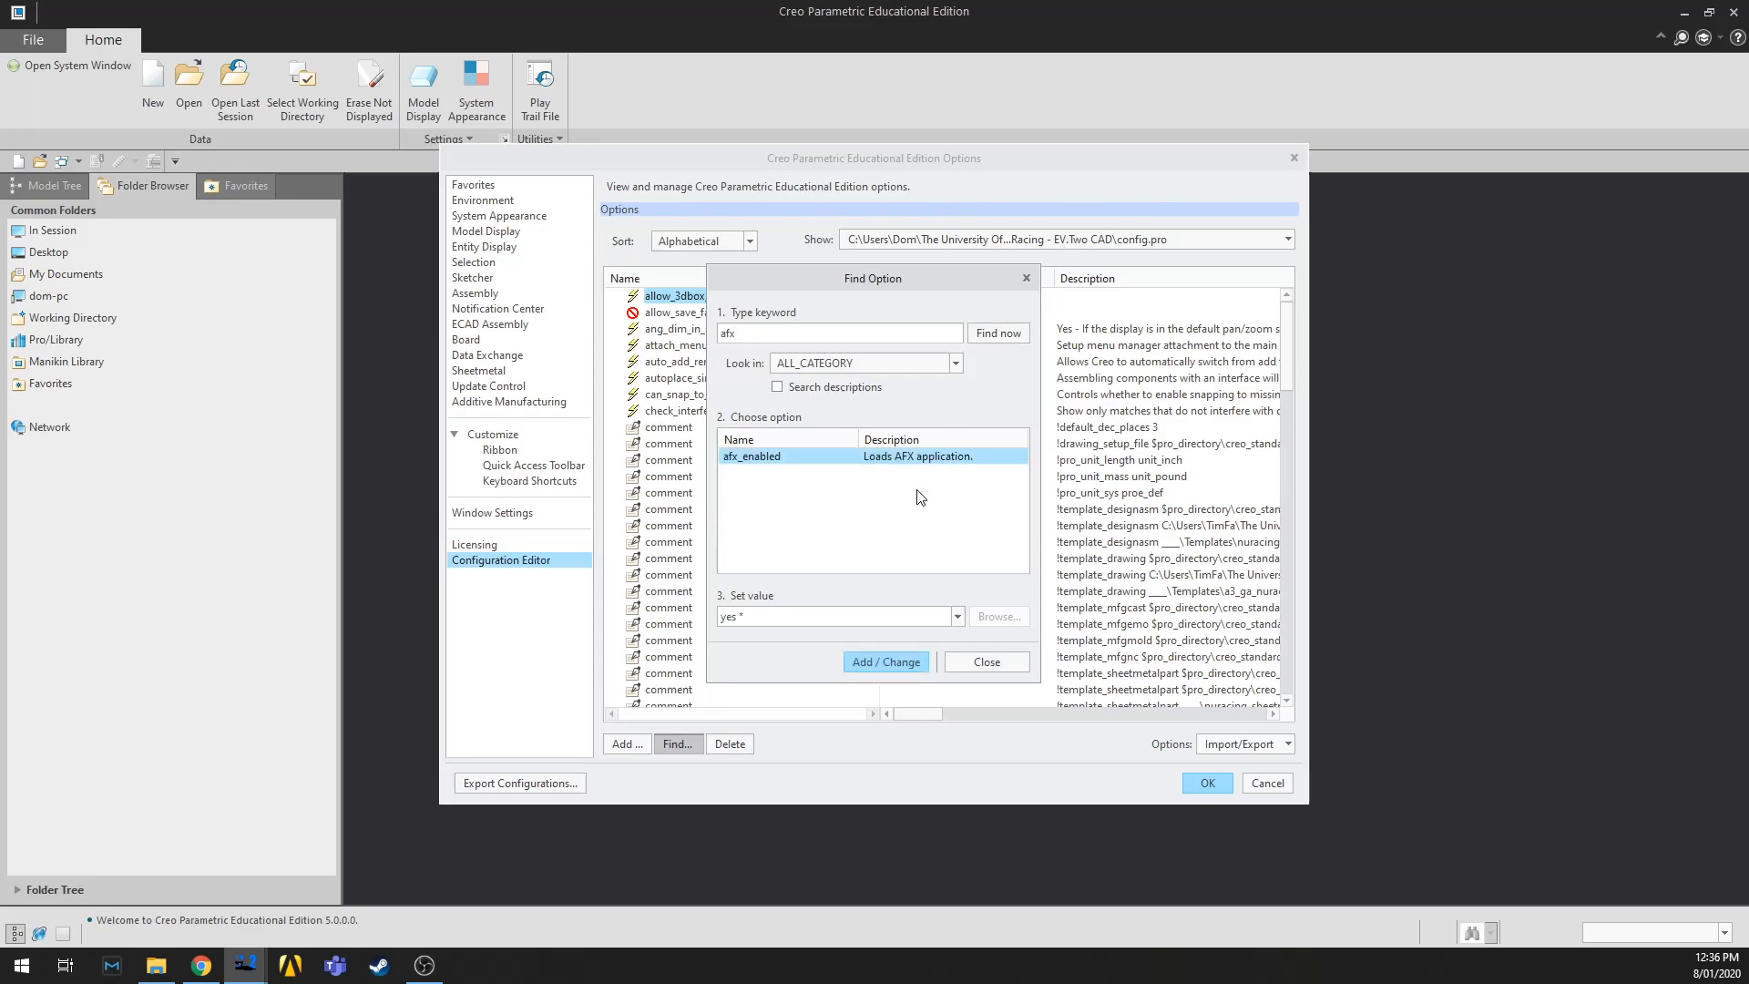
pyautogui.moveTo(754, 463)
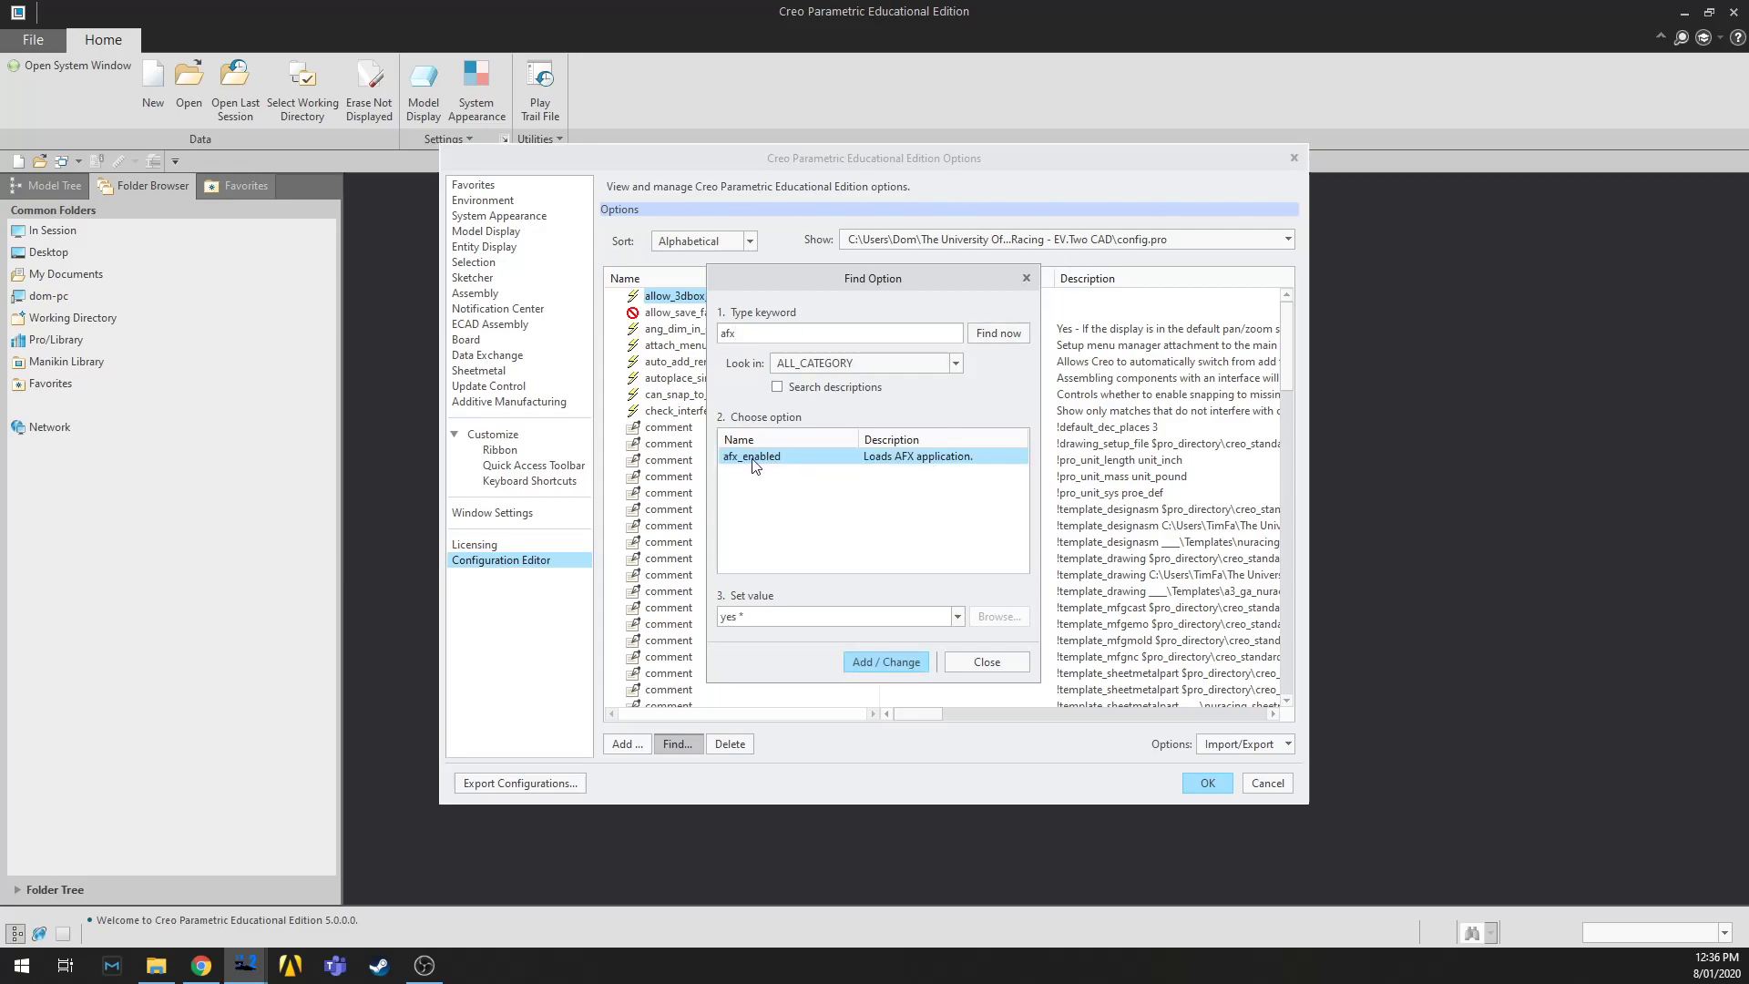
pyautogui.moveTo(817, 466)
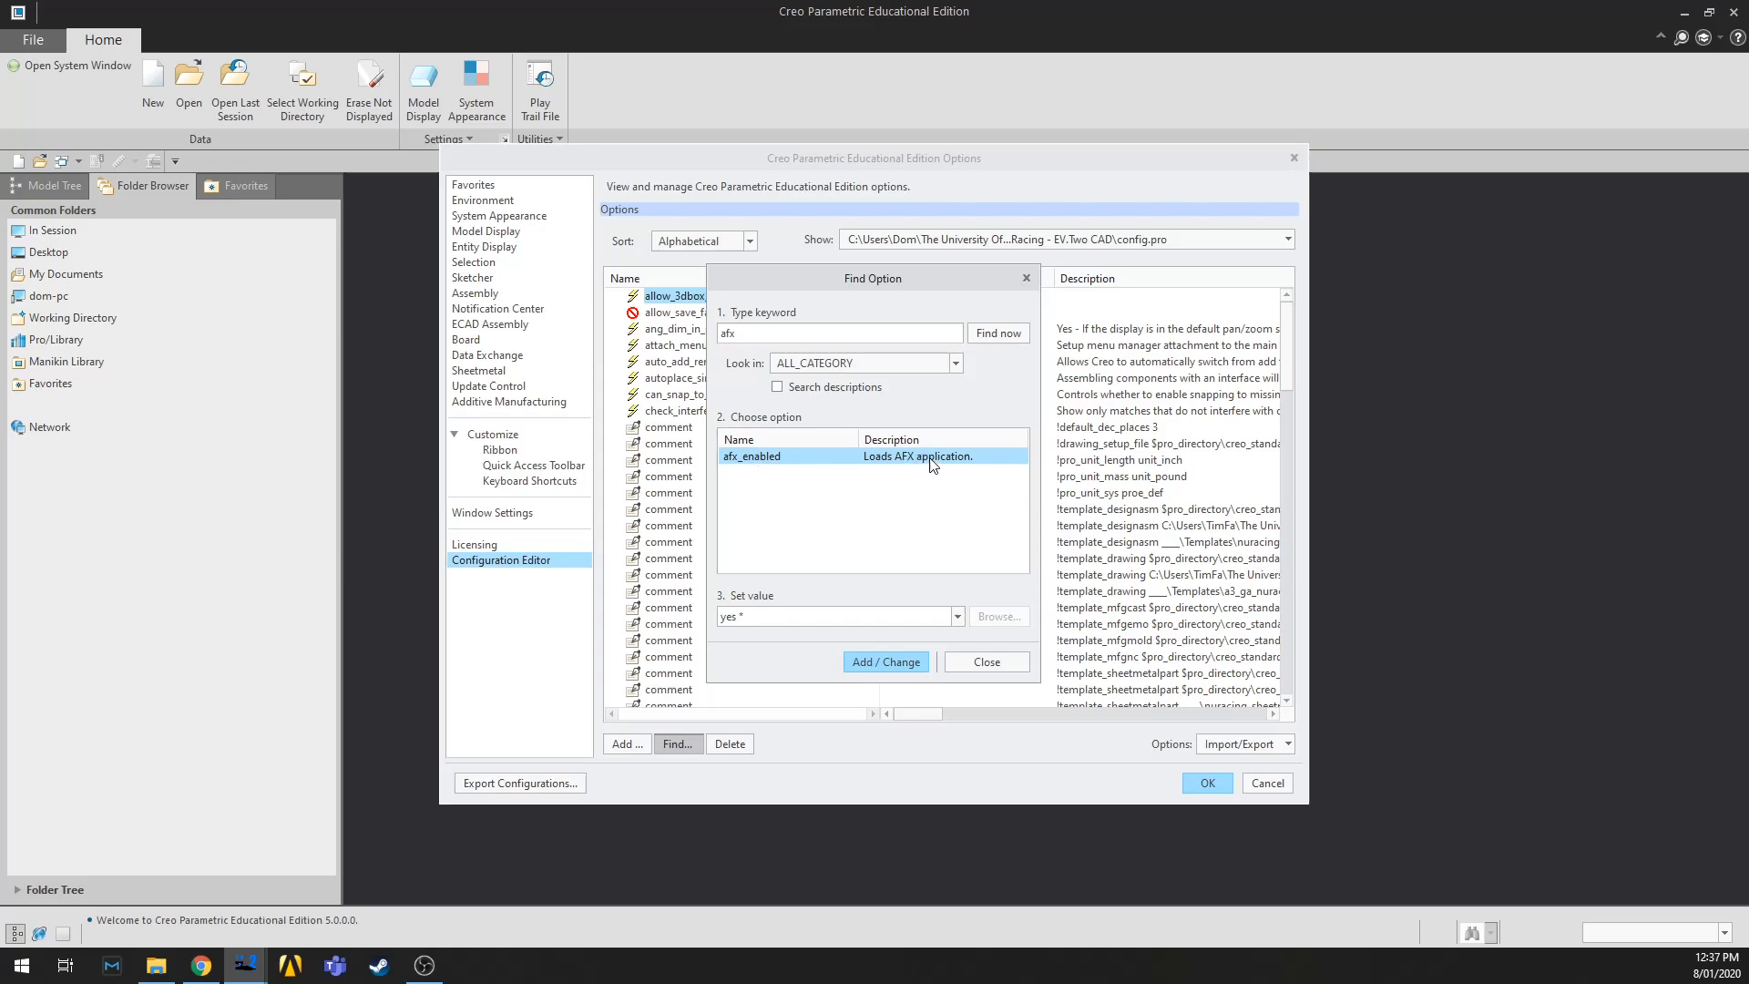
pyautogui.click(954, 616)
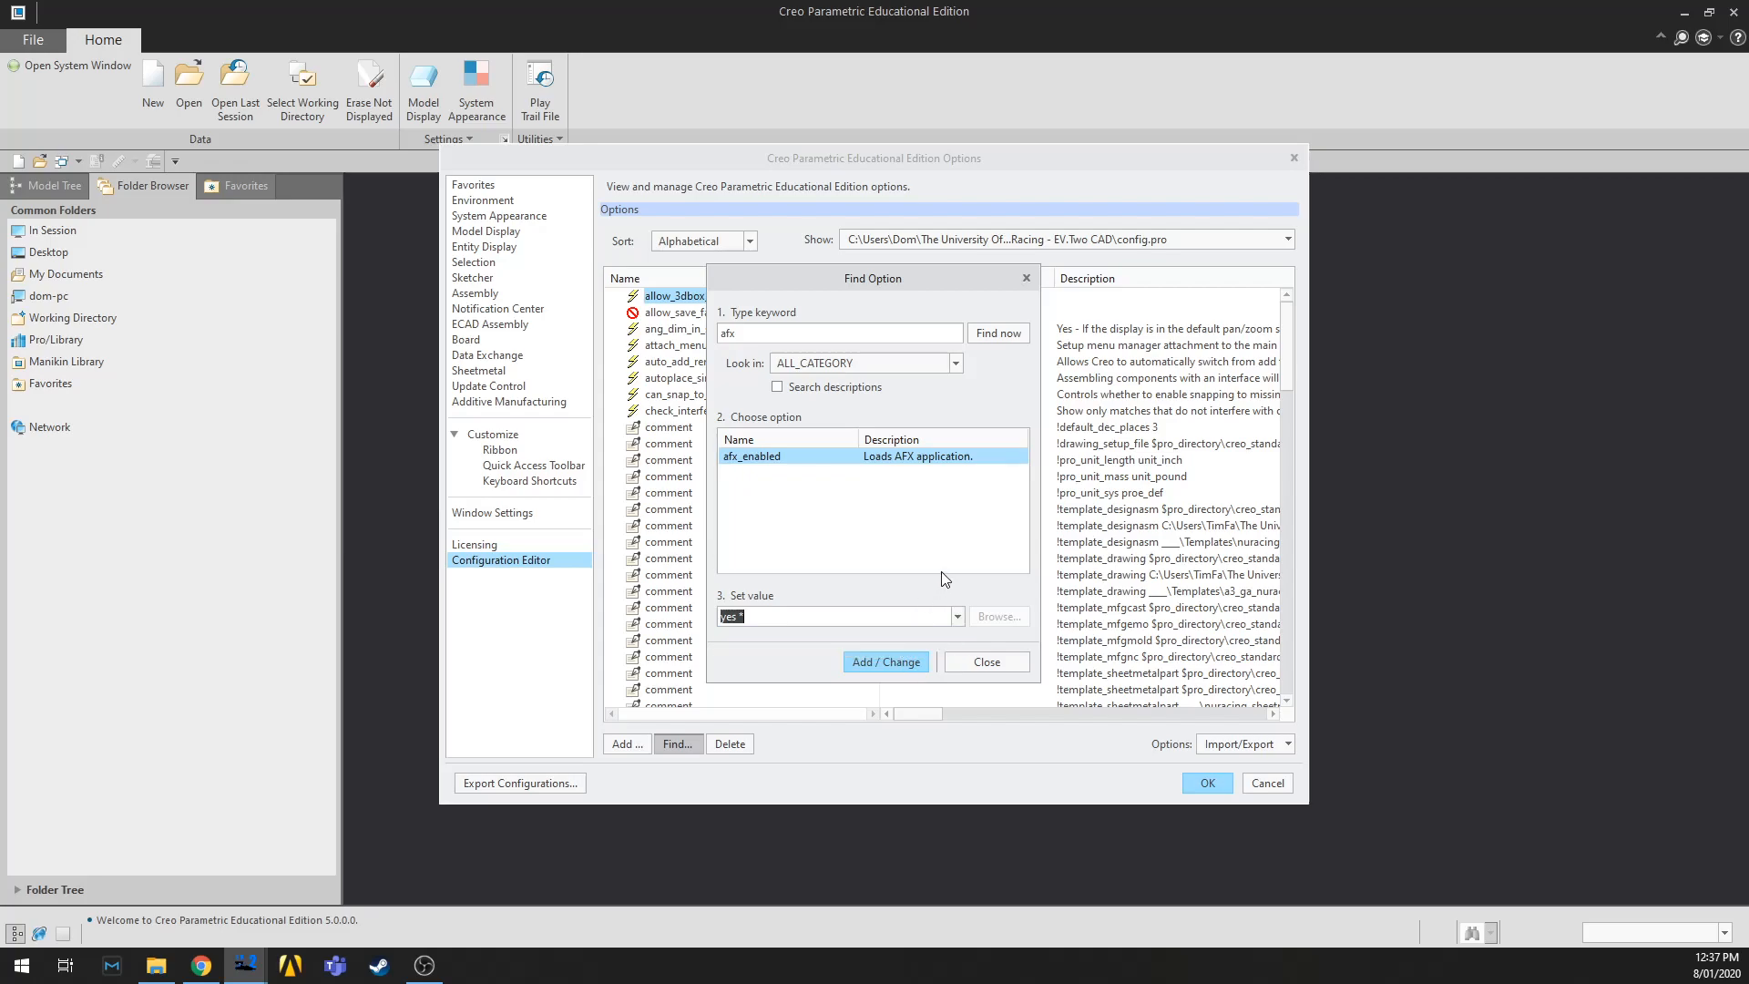
pyautogui.click(888, 662)
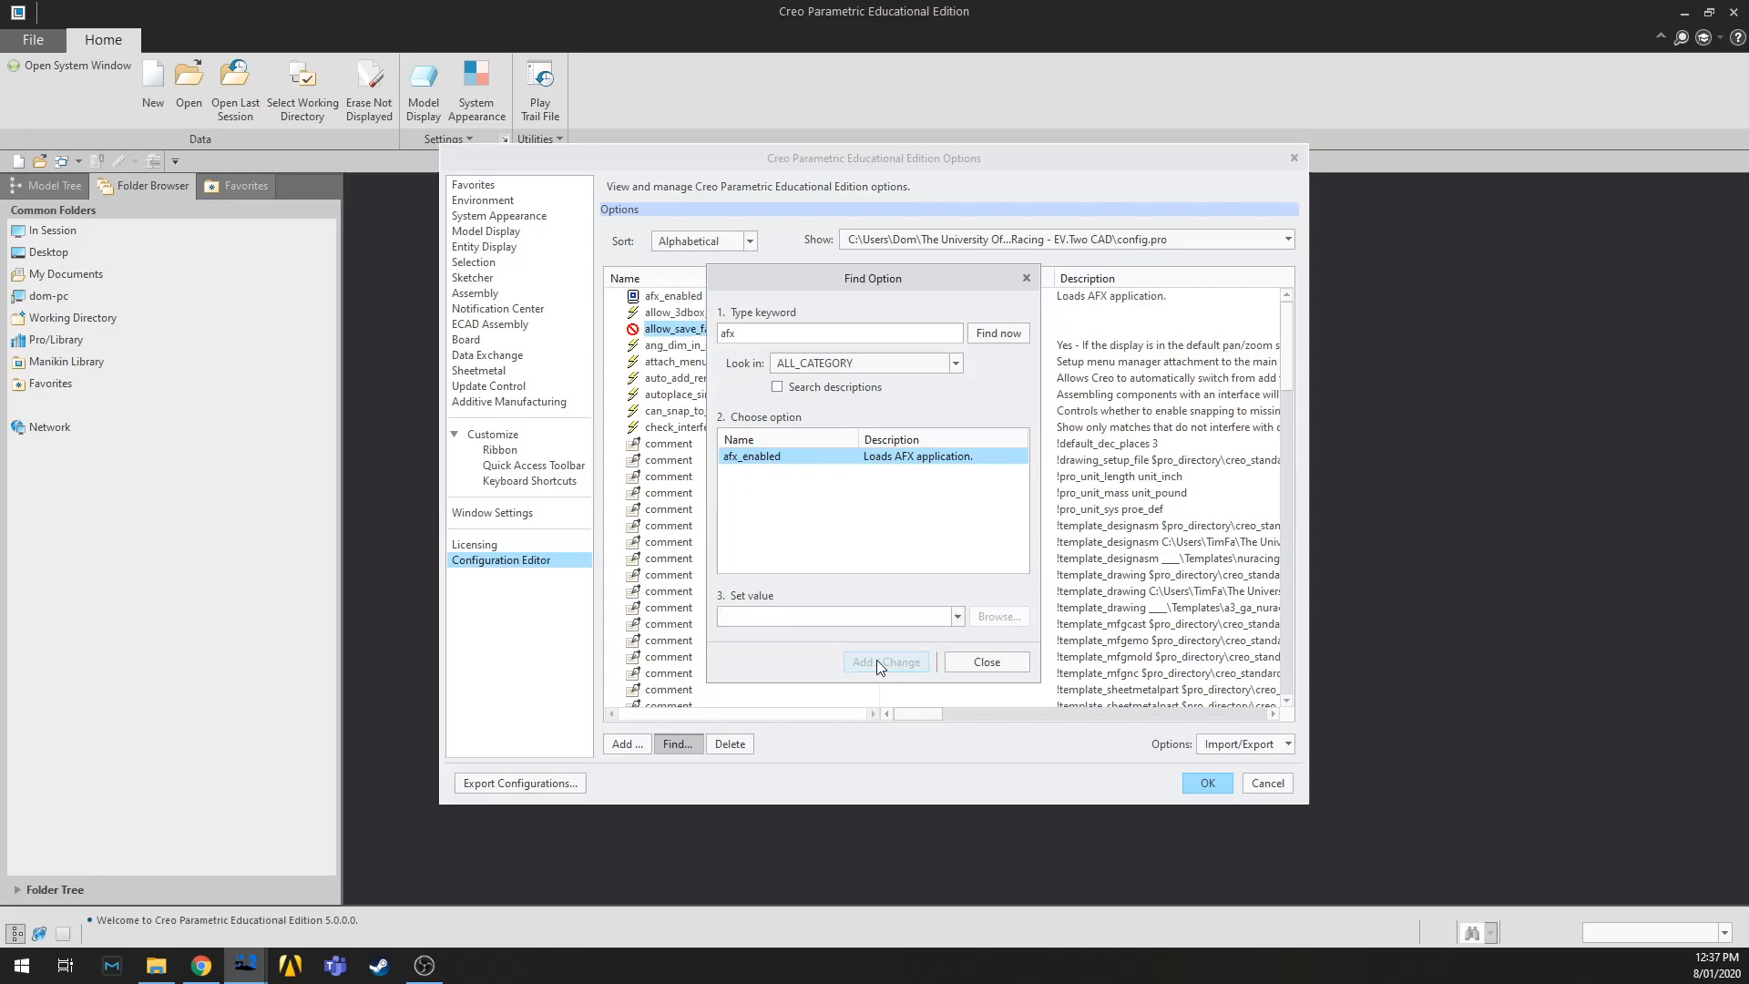
pyautogui.click(986, 662)
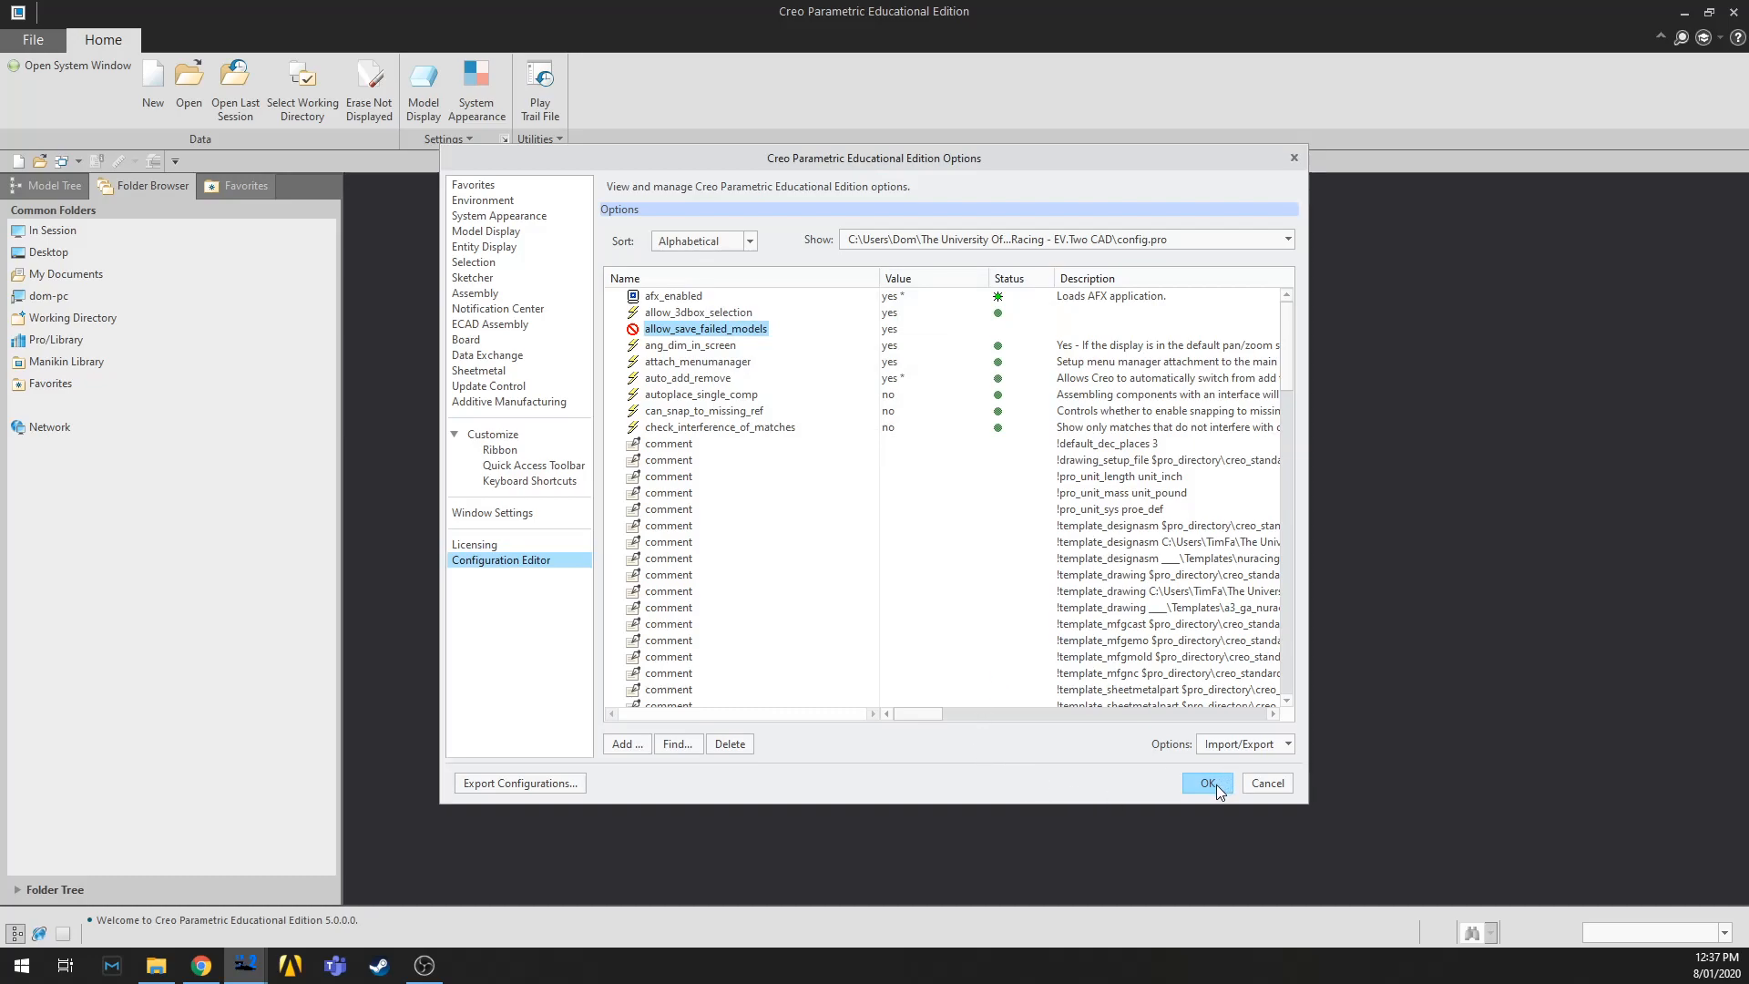
# Step: Apply the options and choose to save the settings to config.pro
pyautogui.click(1206, 783)
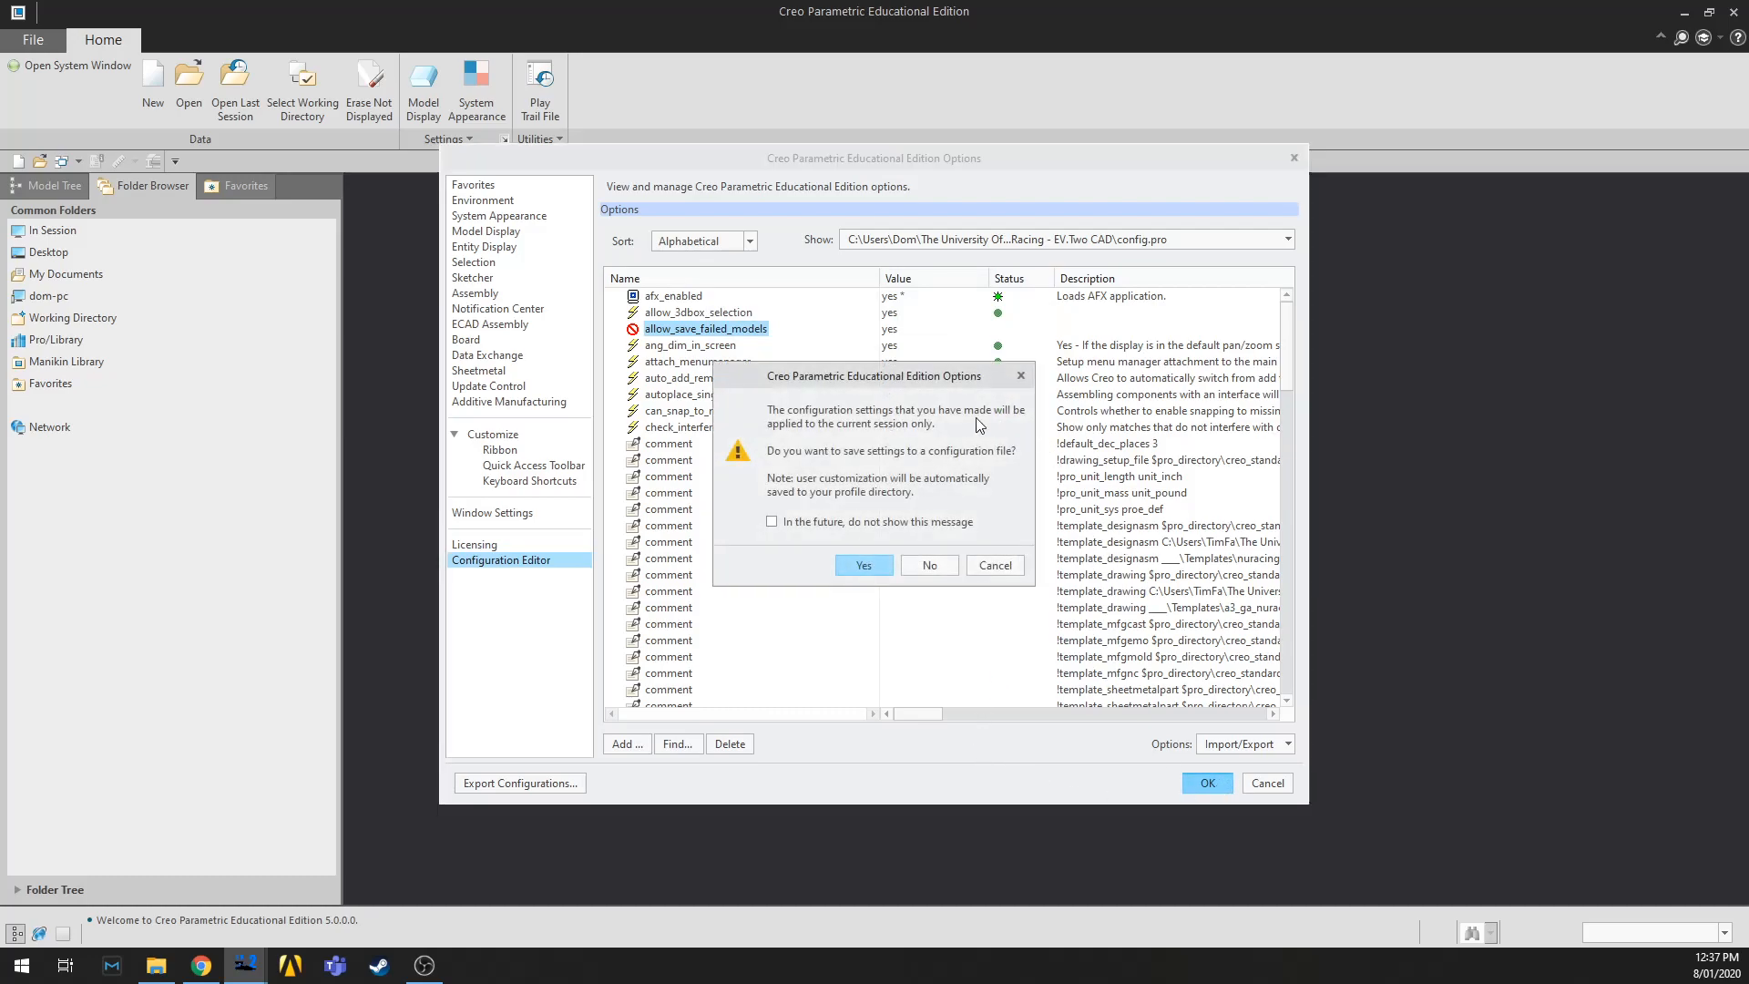
pyautogui.moveTo(878, 452)
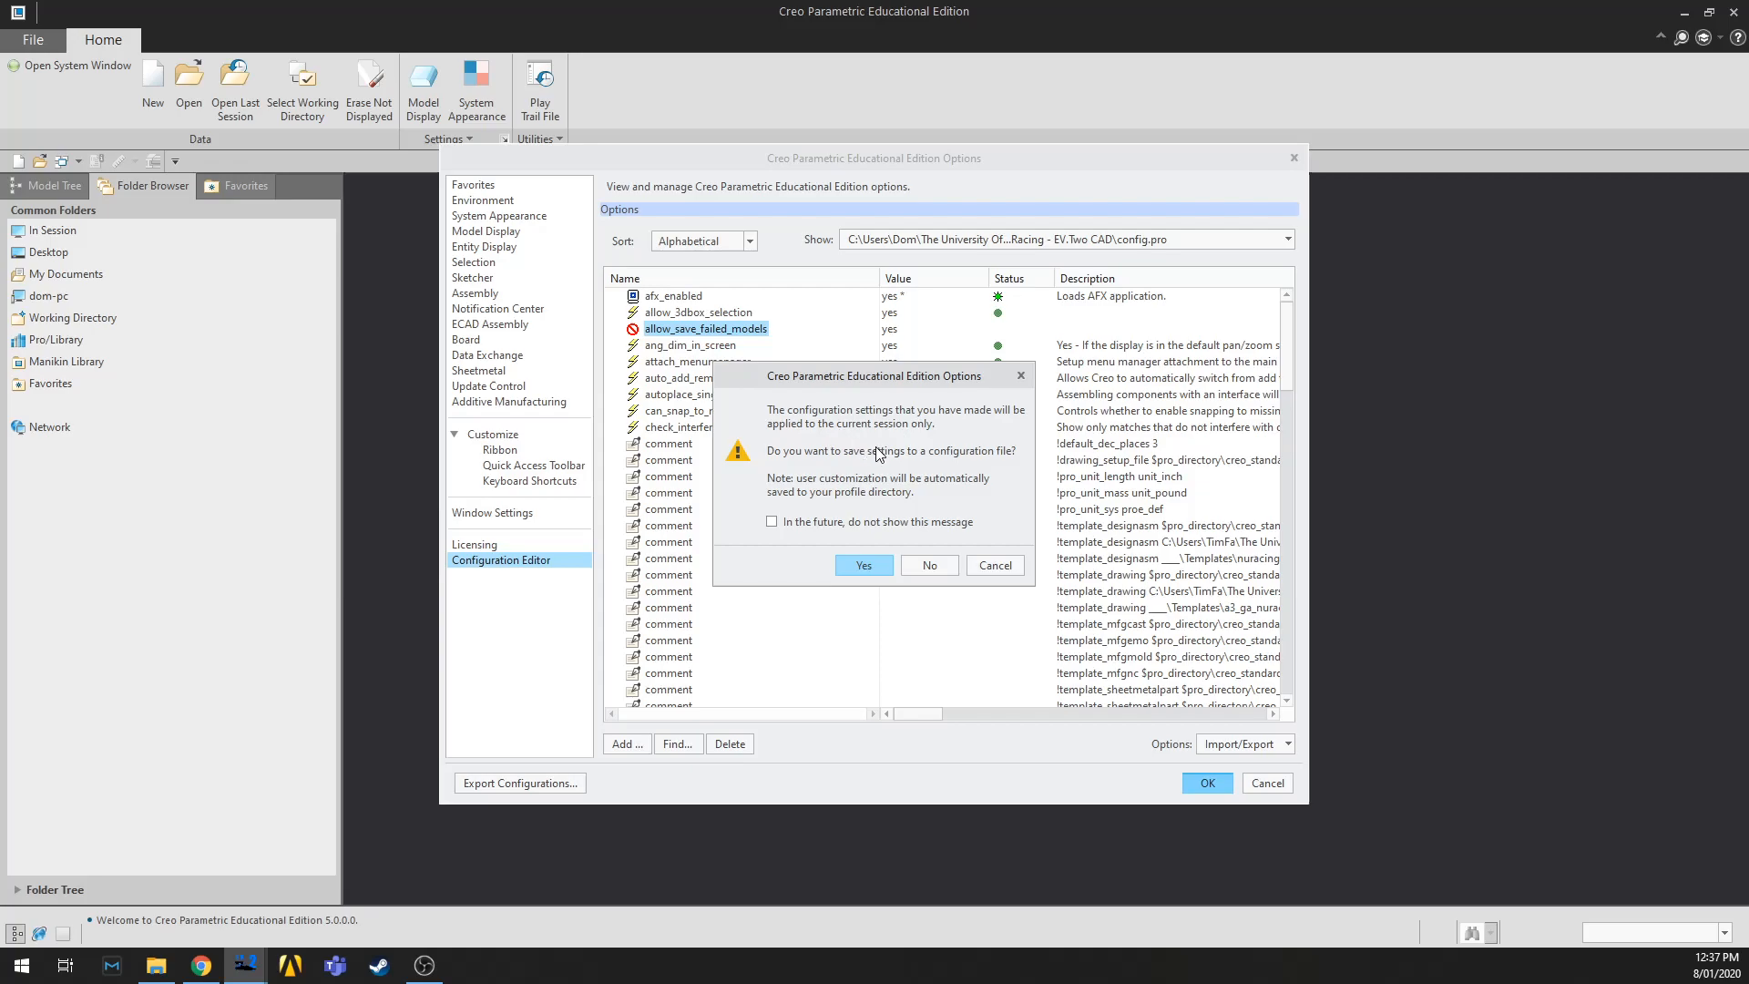
pyautogui.moveTo(925, 492)
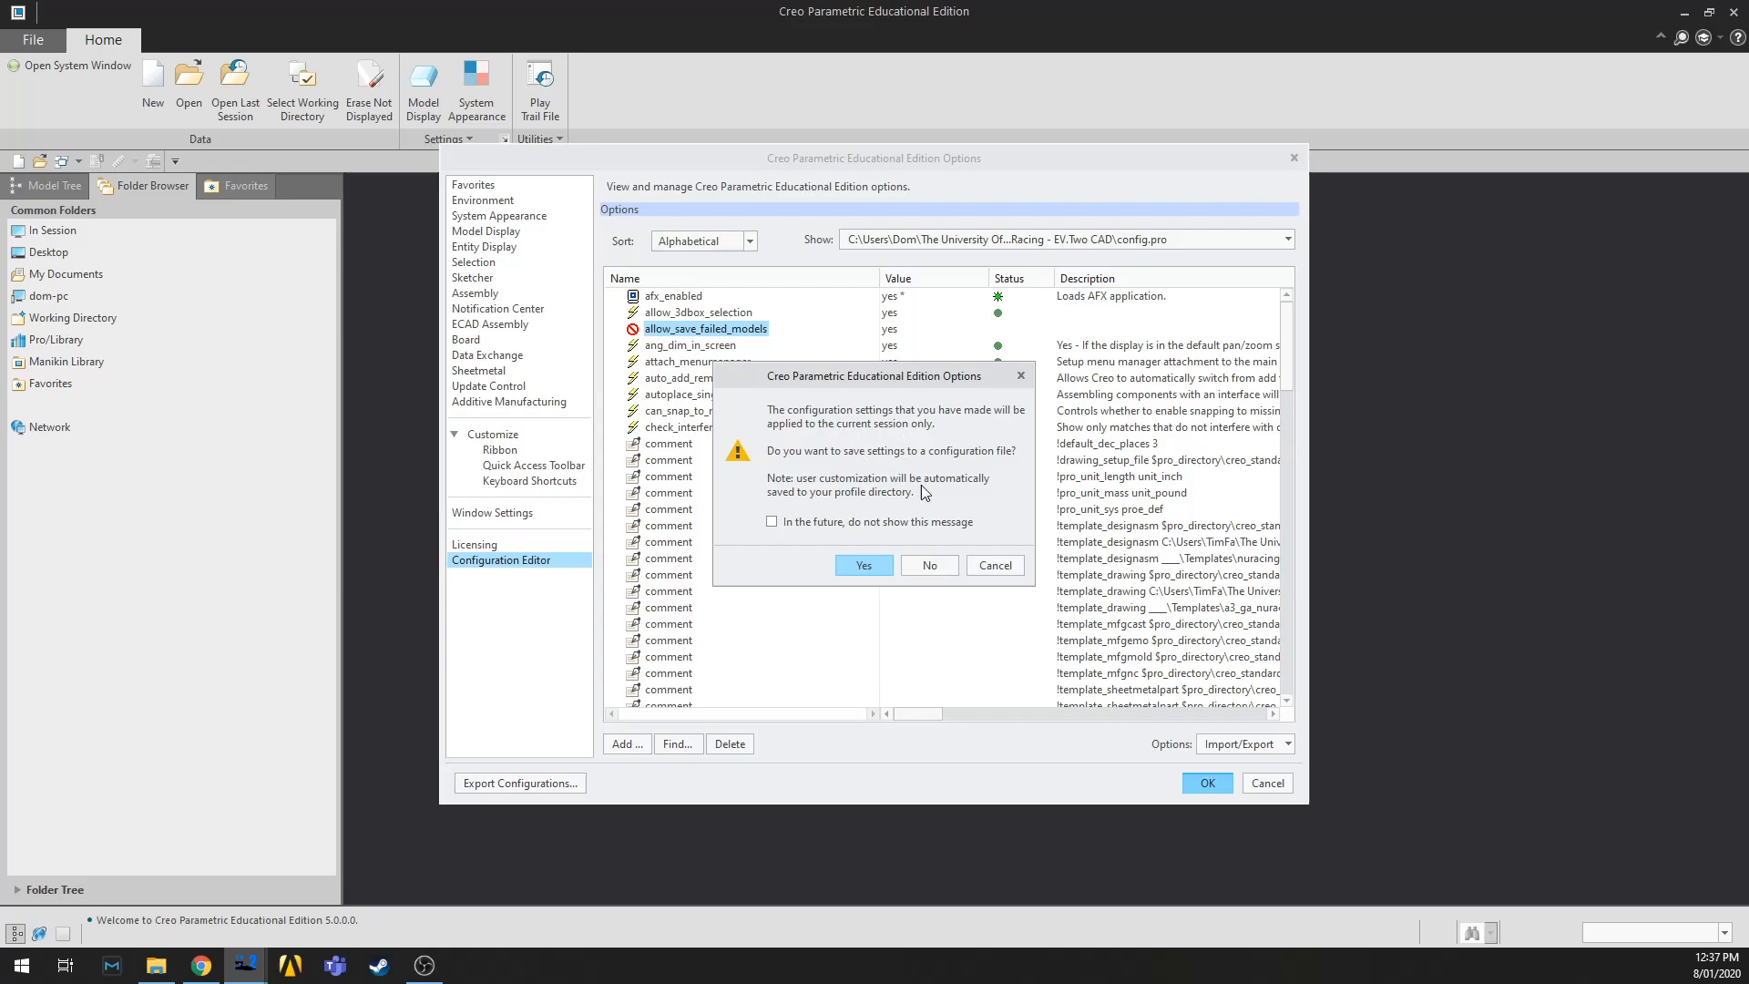
pyautogui.moveTo(933, 467)
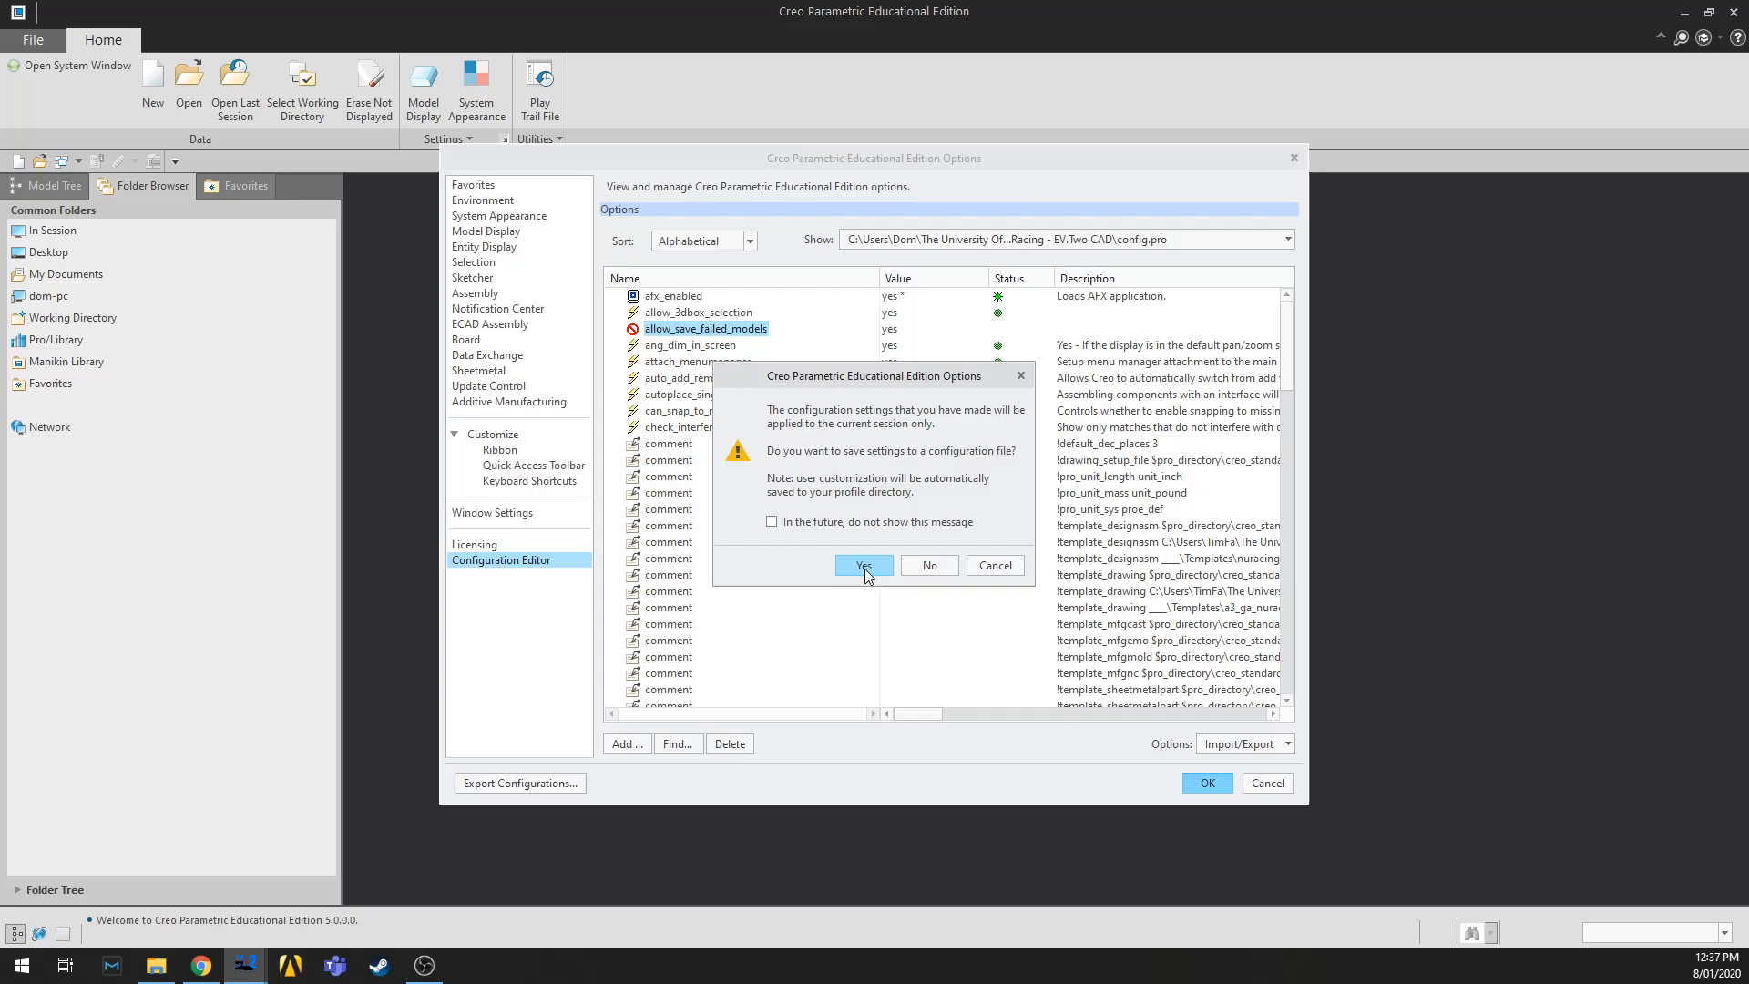
pyautogui.moveTo(880, 566)
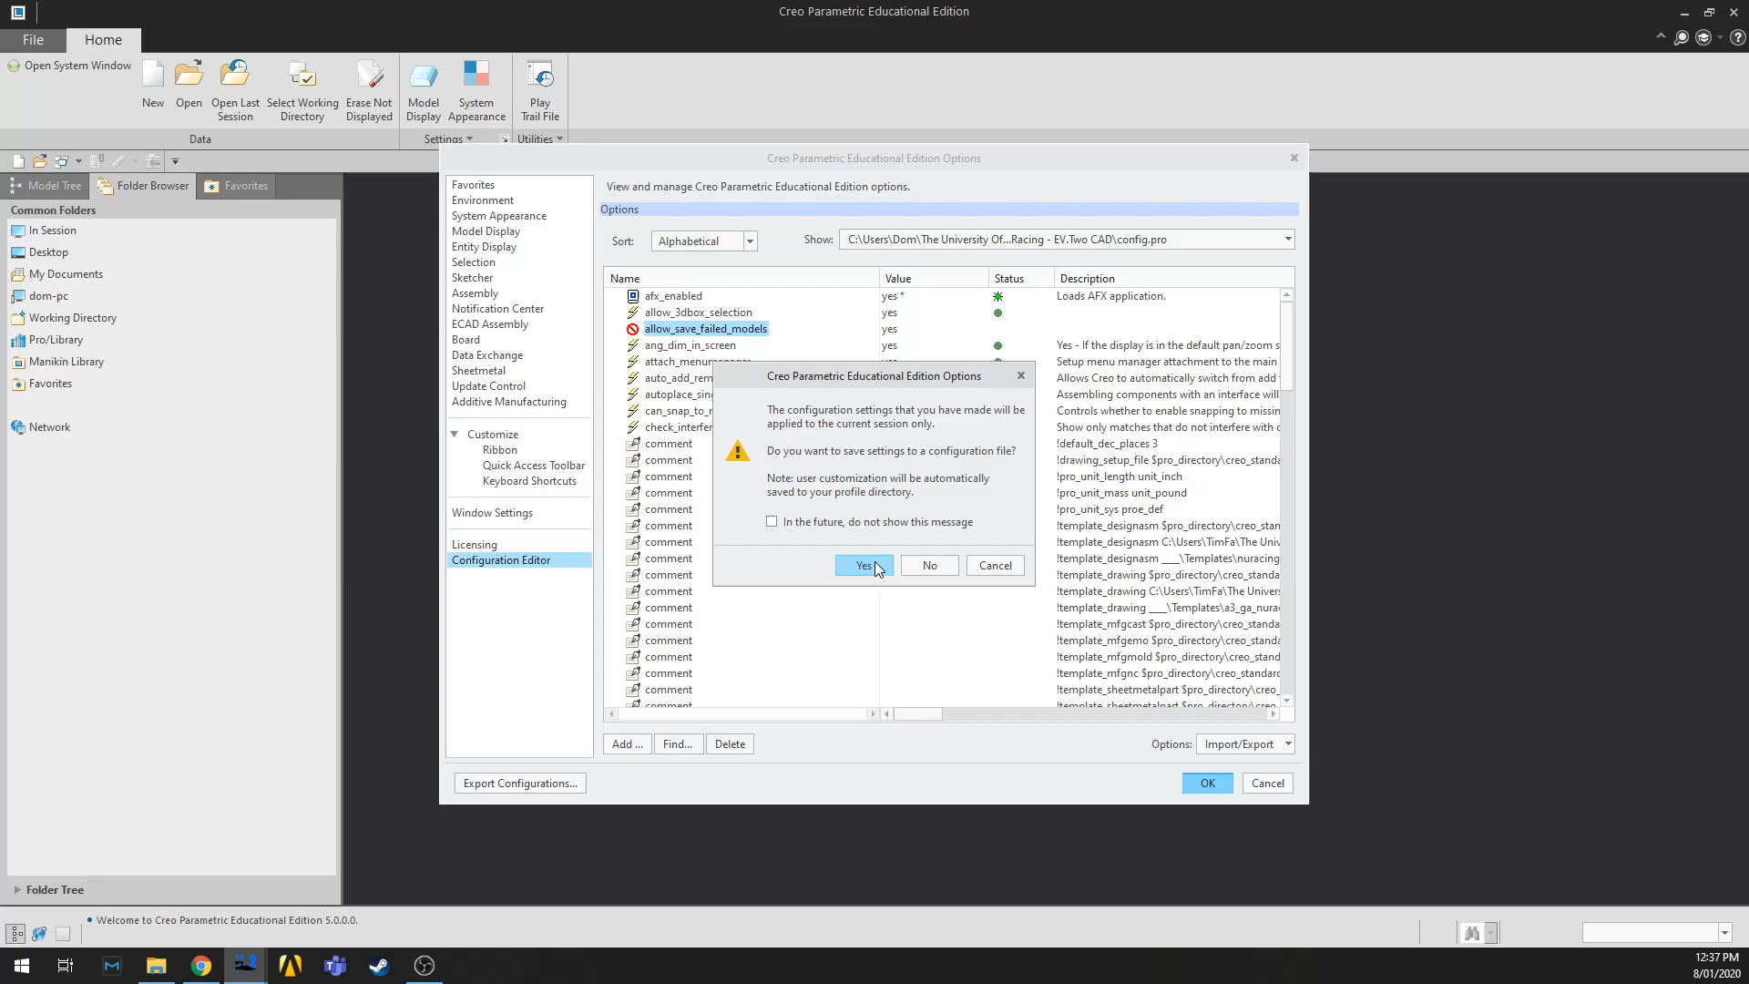
pyautogui.moveTo(886, 568)
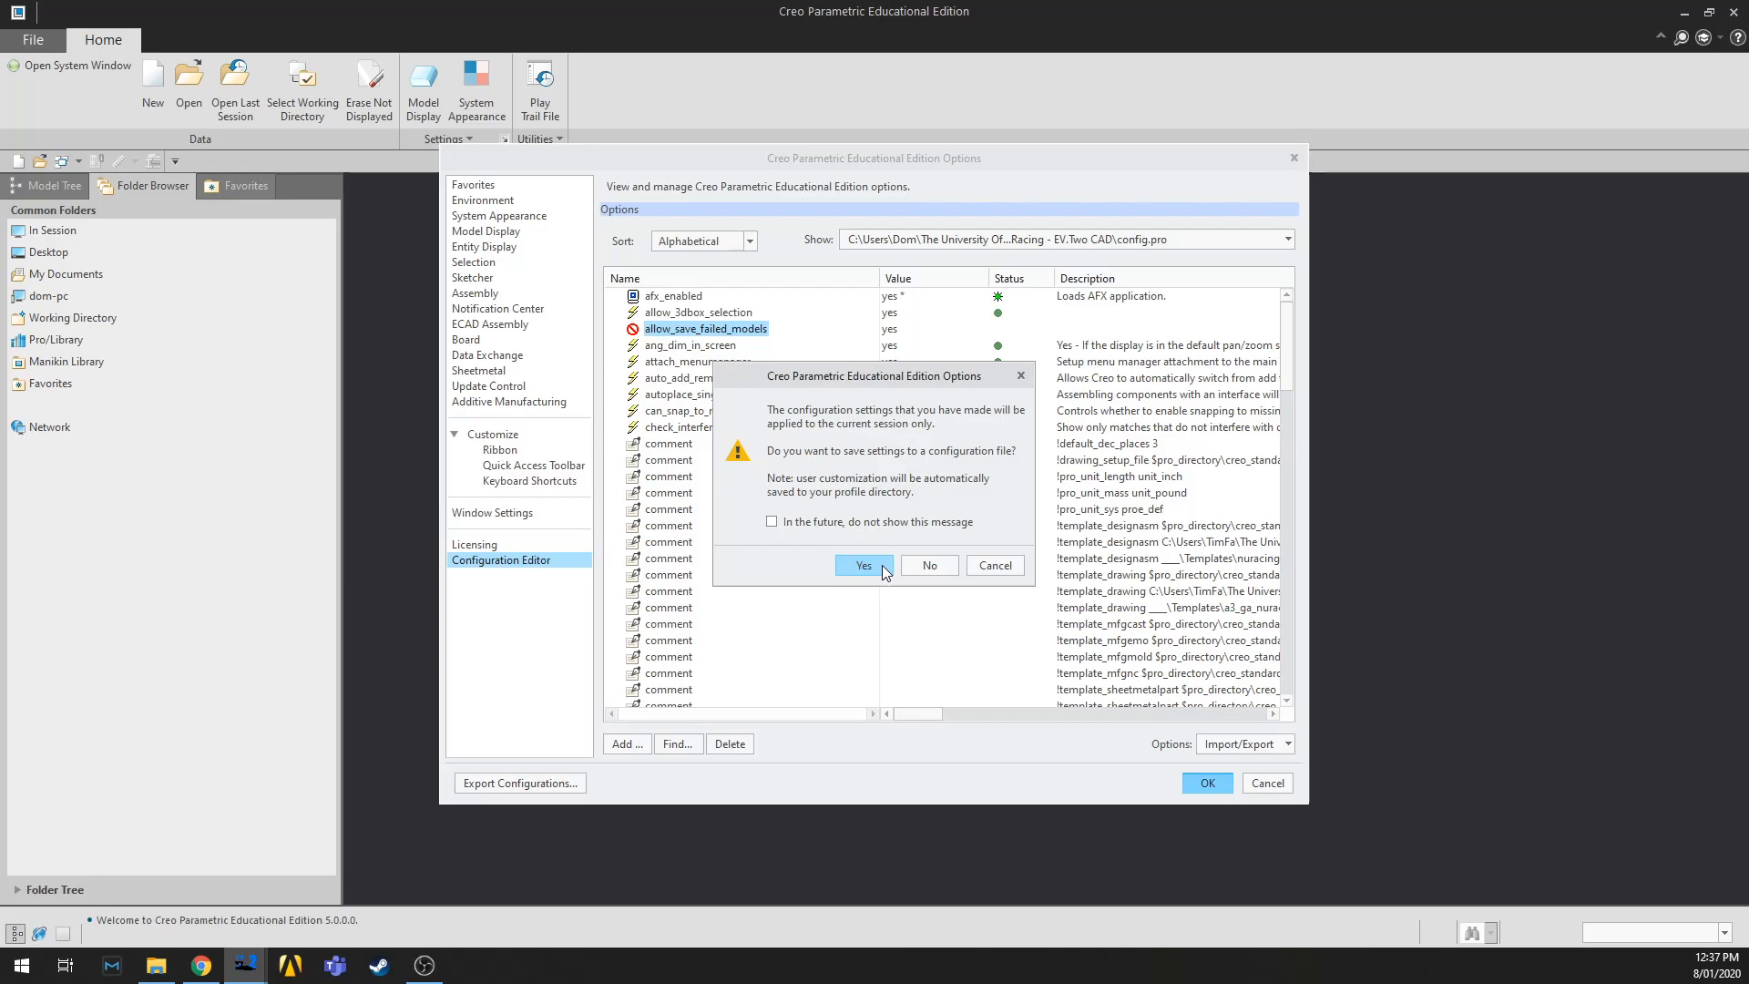
pyautogui.click(863, 565)
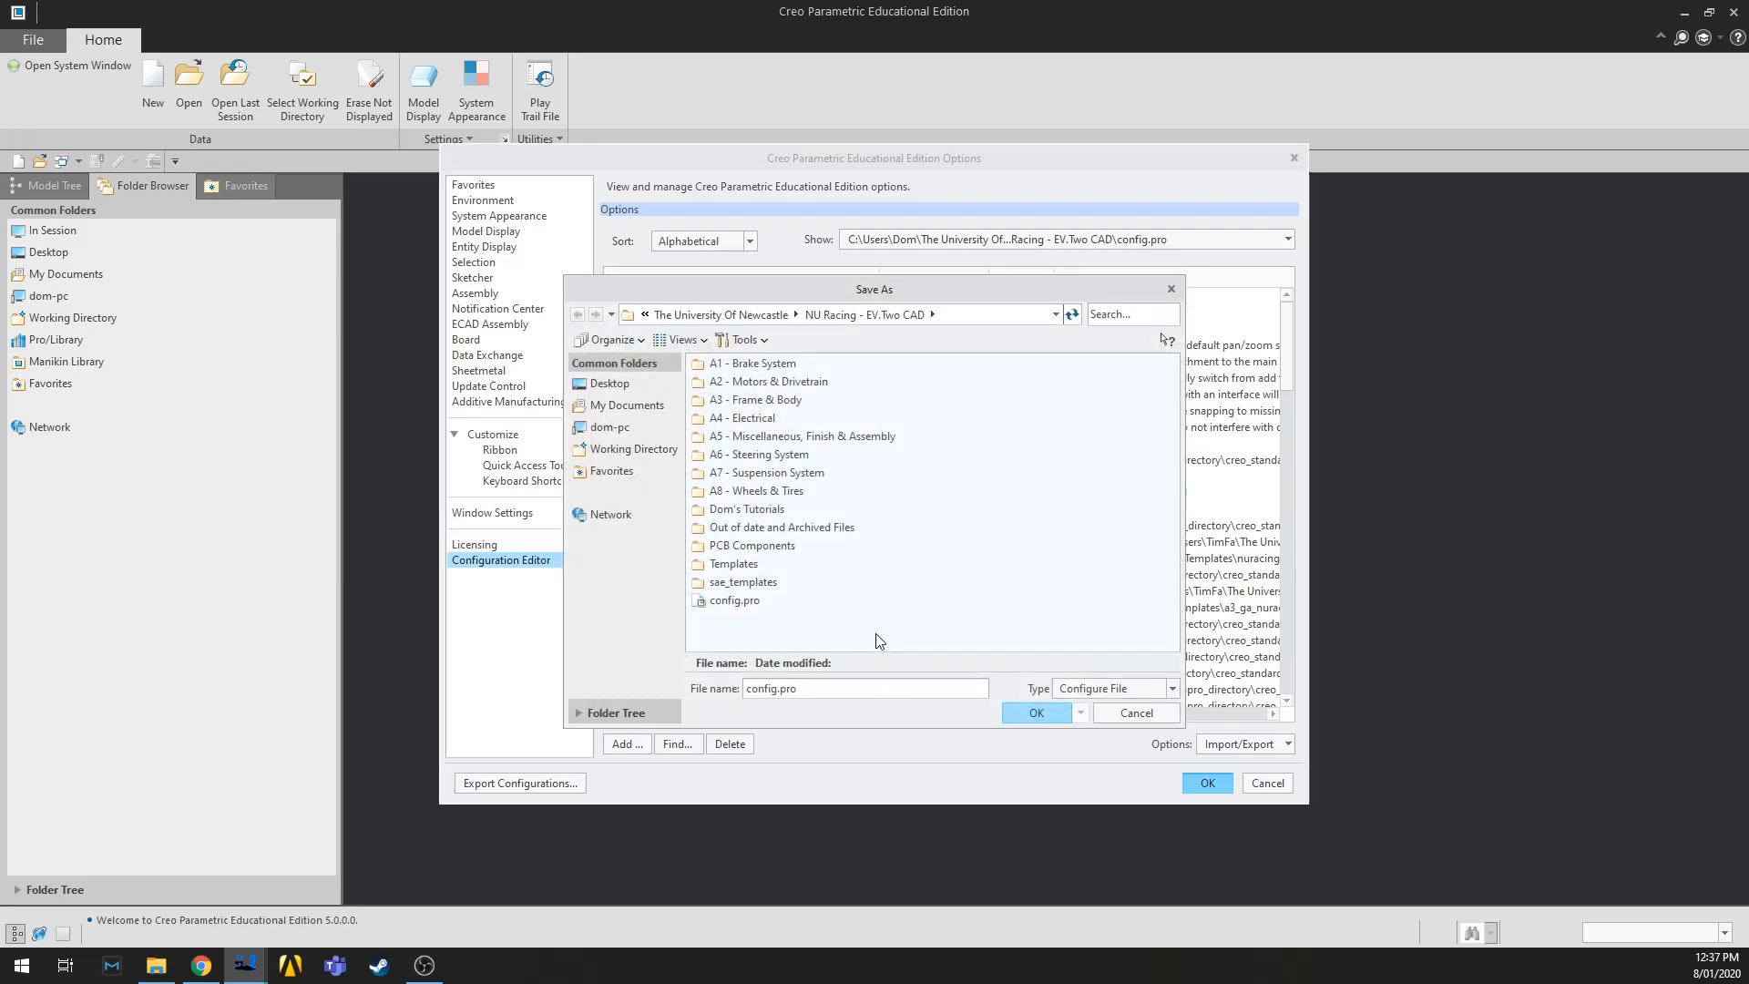
pyautogui.moveTo(749, 610)
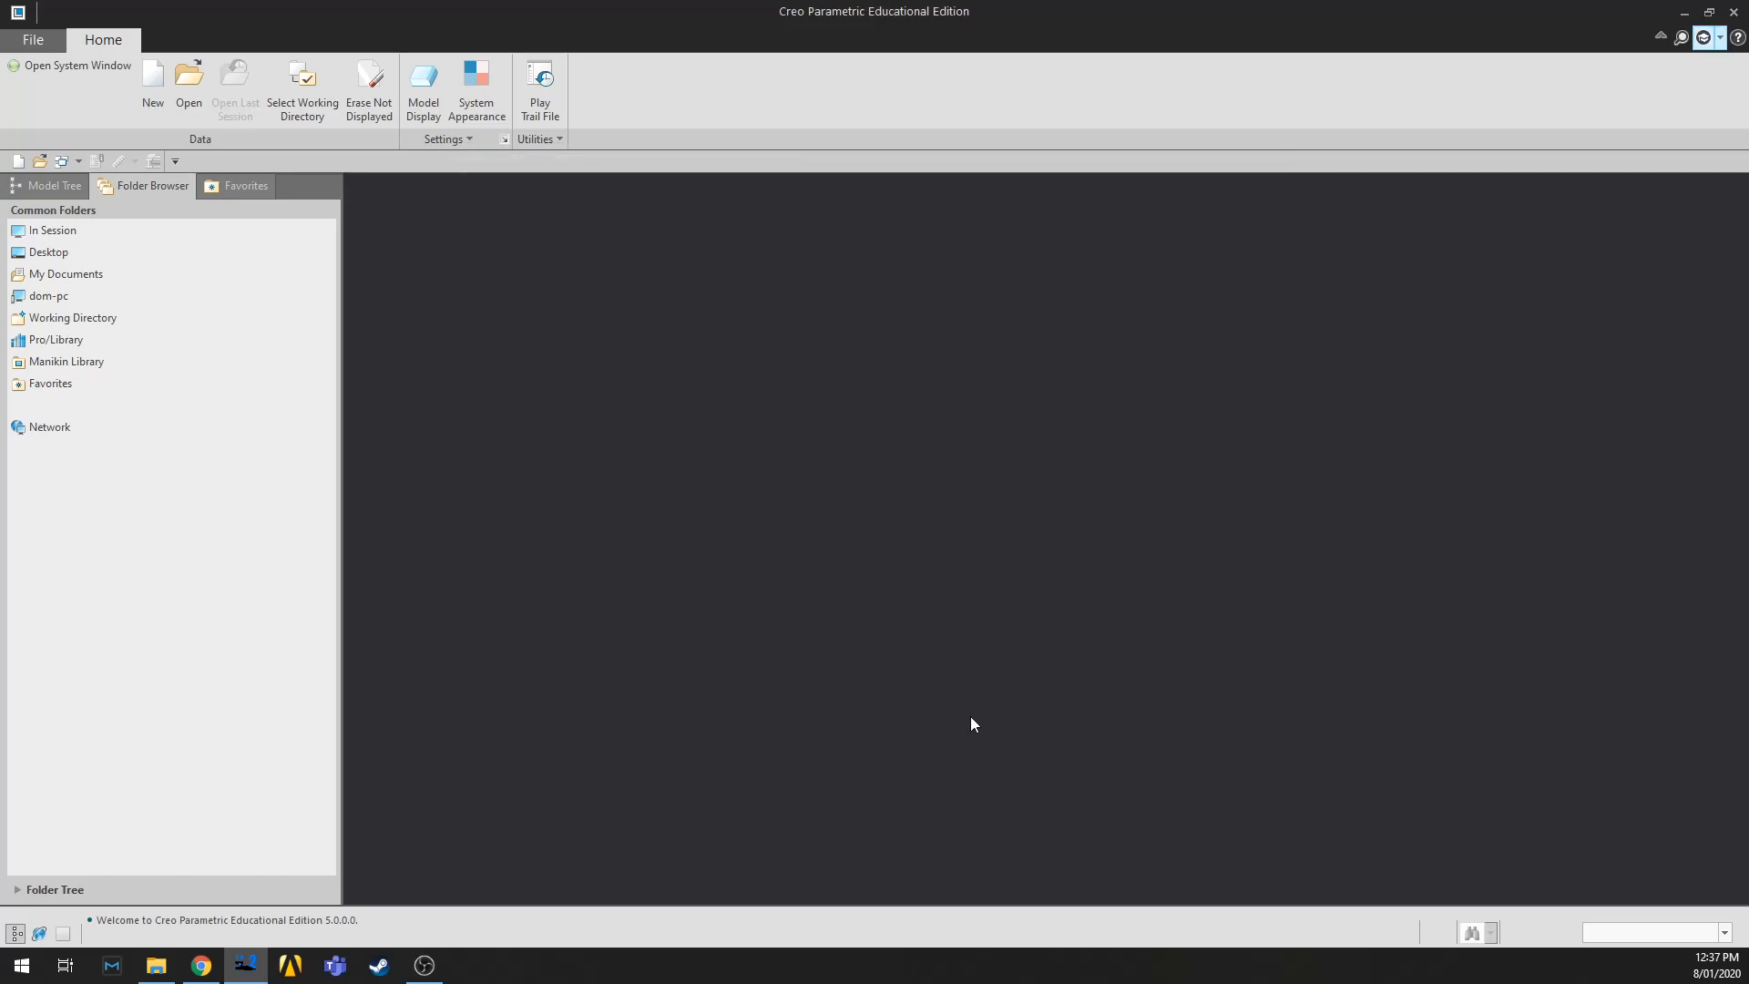
pyautogui.moveTo(945, 656)
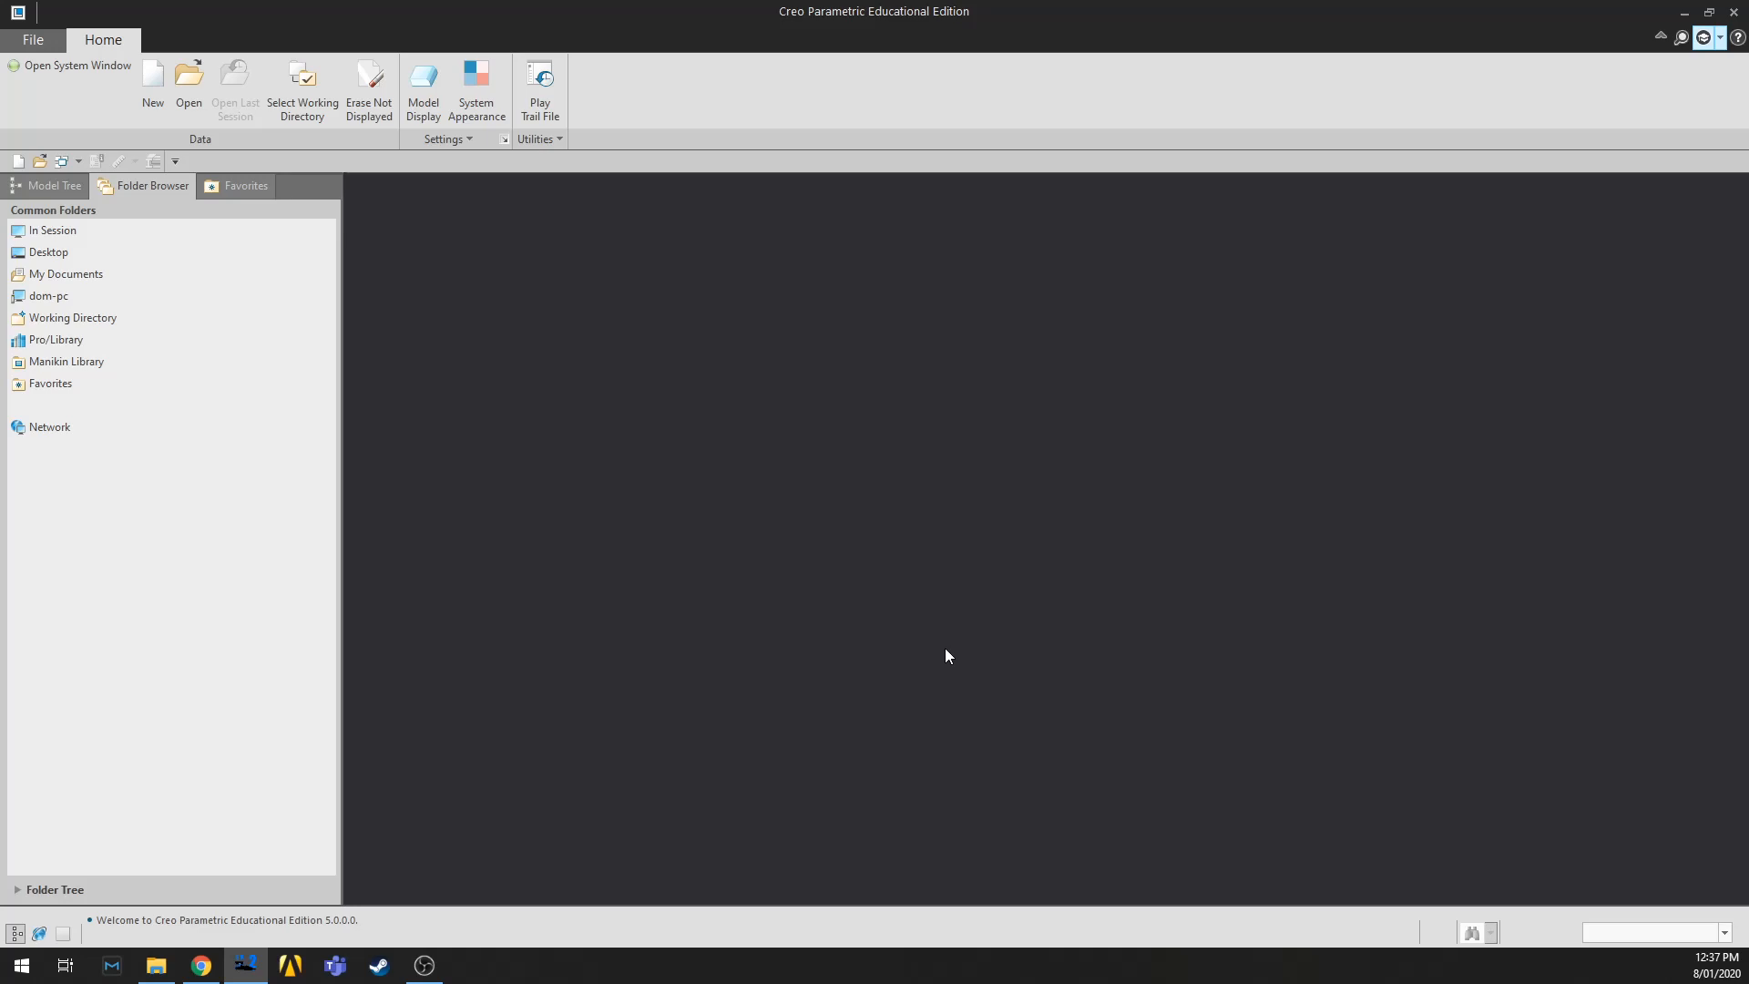
pyautogui.moveTo(612, 168)
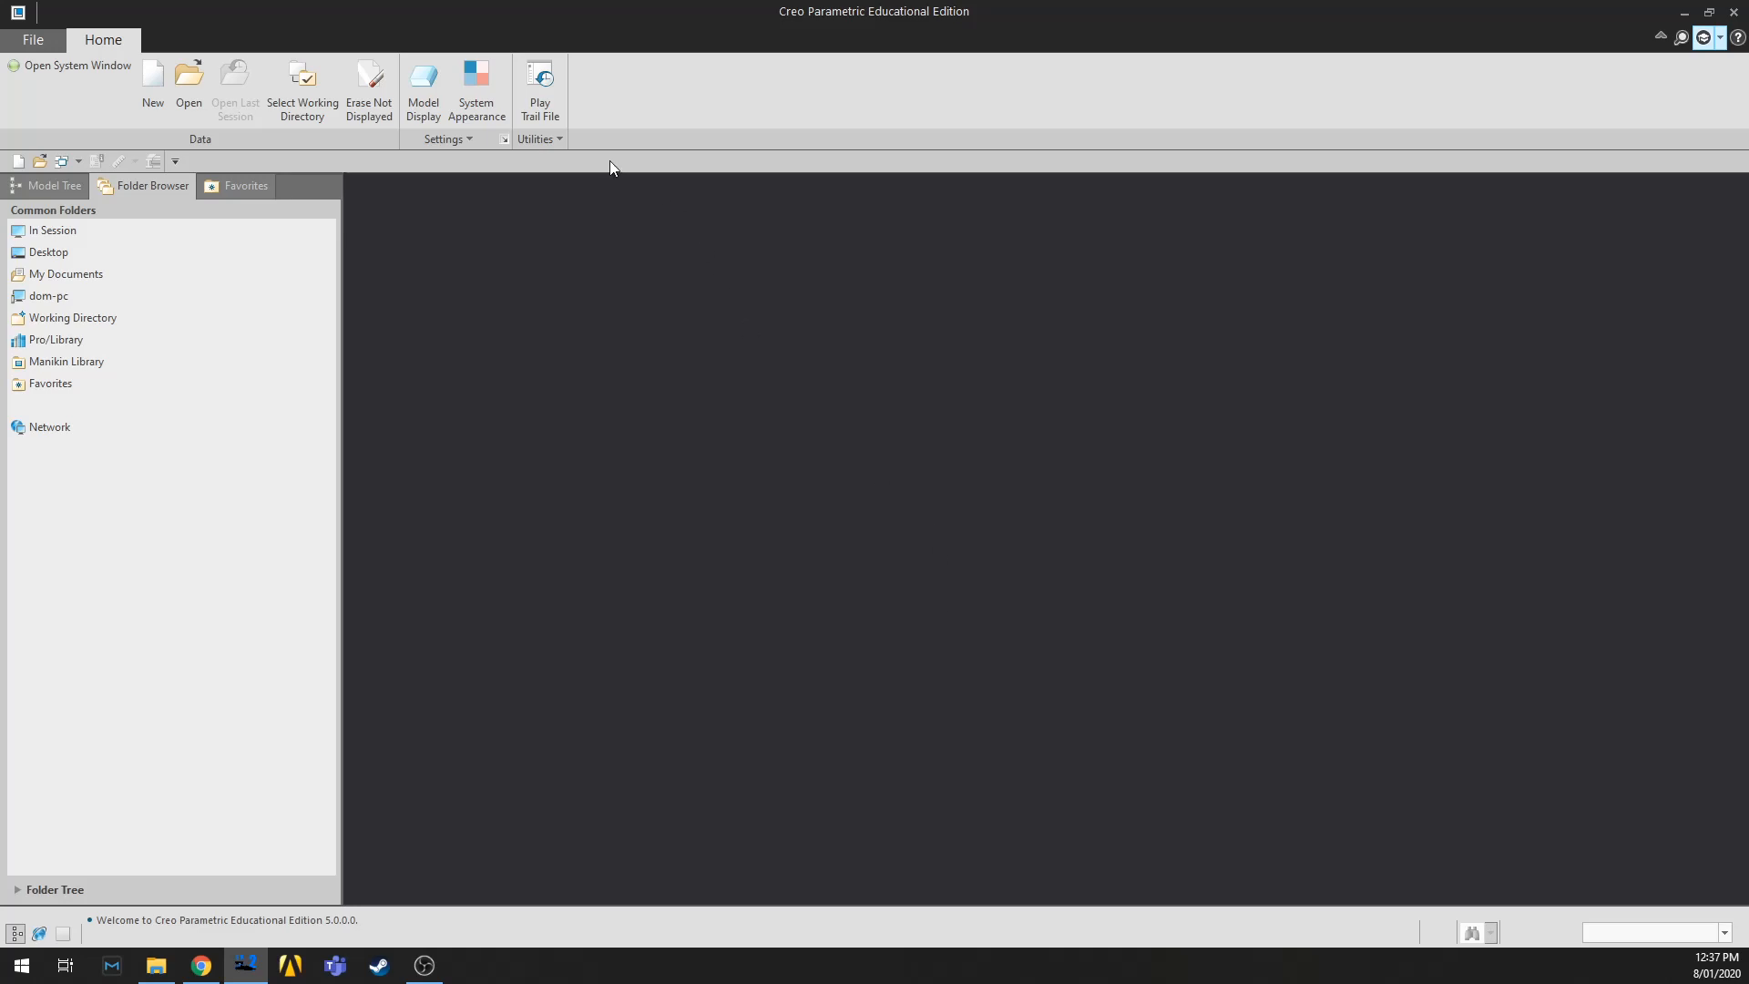